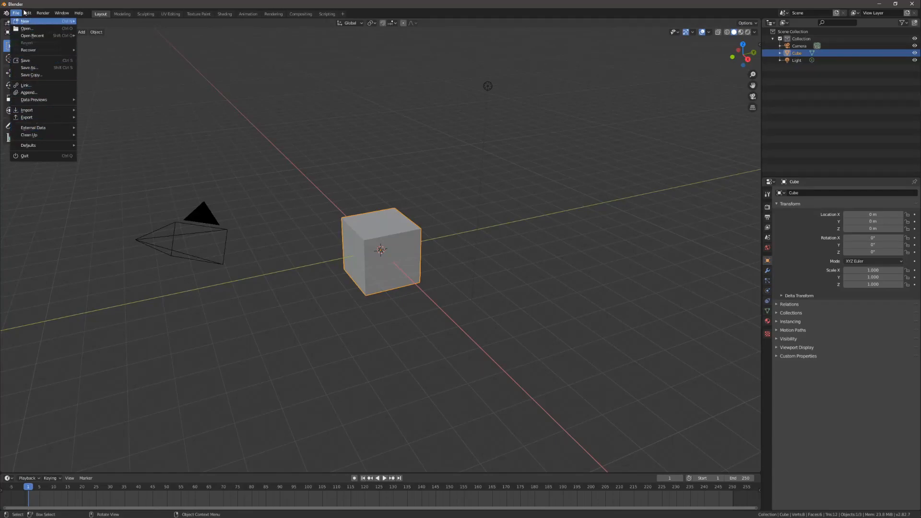
Step: Open Blender Preferences from the Edit menu and switch to the Add-ons section
{"action": "left_click", "coordinate": [27, 13]}
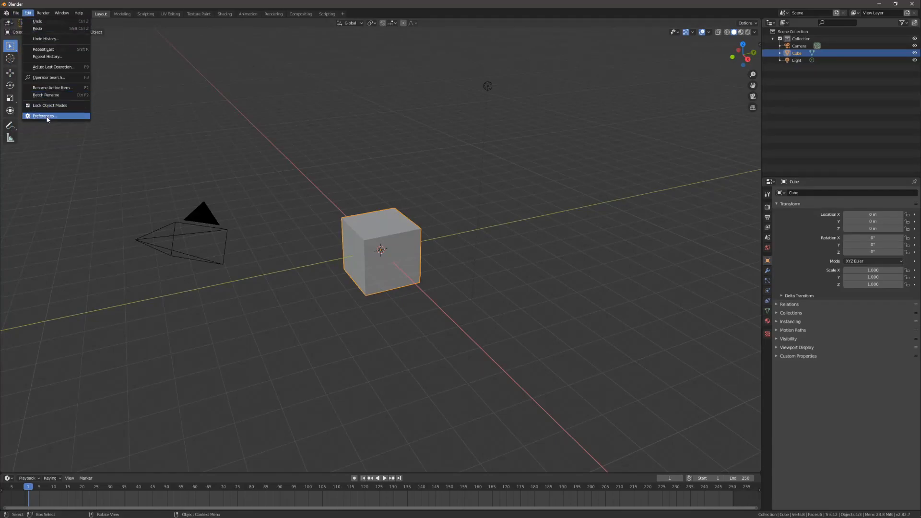
{"action": "left_click", "coordinate": [42, 116]}
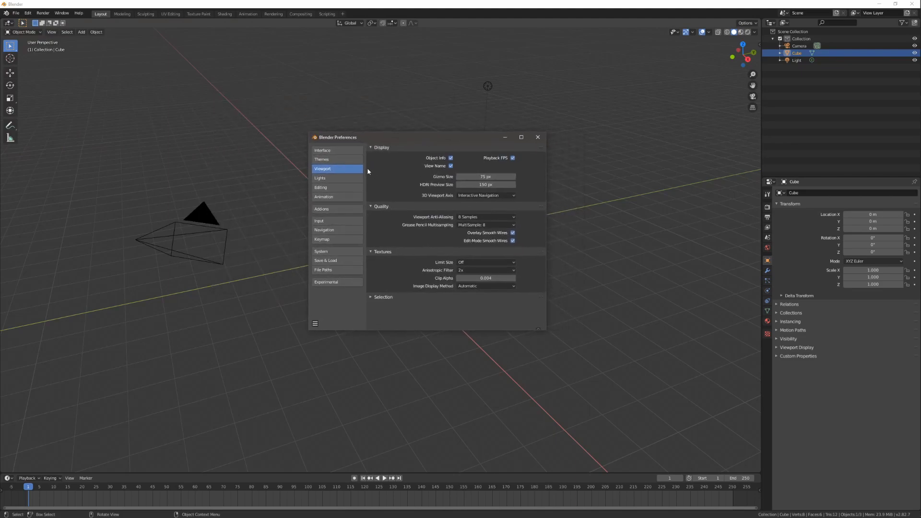
{"action": "left_click", "coordinate": [321, 209]}
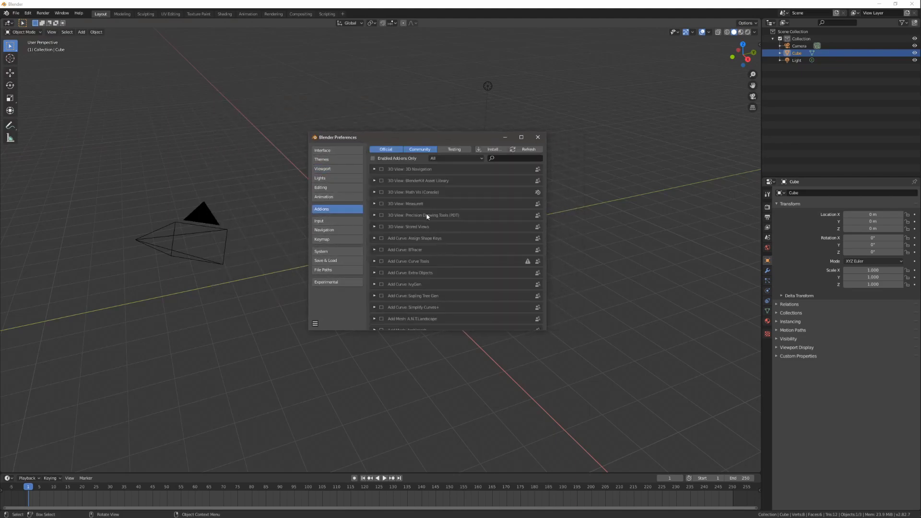
Step: Browse the add-on list and expand the 3D View: 3D Navigation entry's details
{"action": "scroll", "scroll_direction": "down", "scroll_amount": 3}
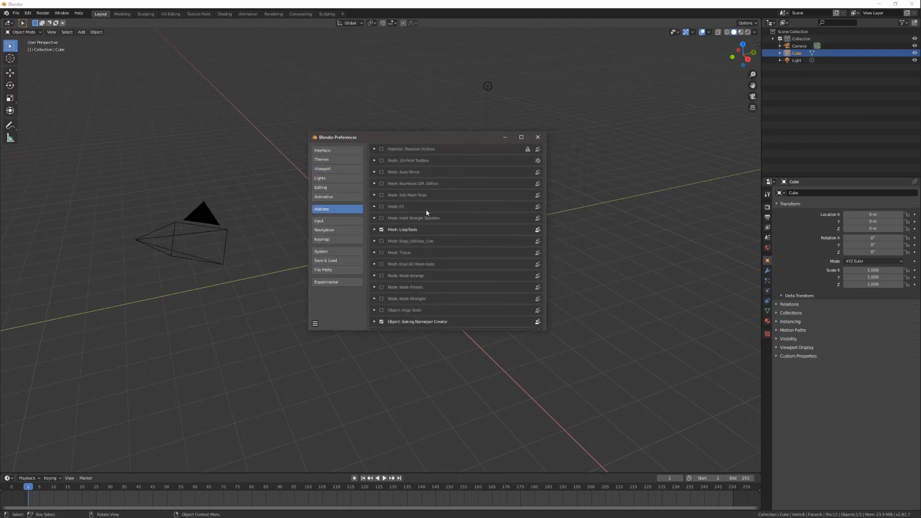
{"action": "scroll", "scroll_direction": "up", "scroll_amount": 3}
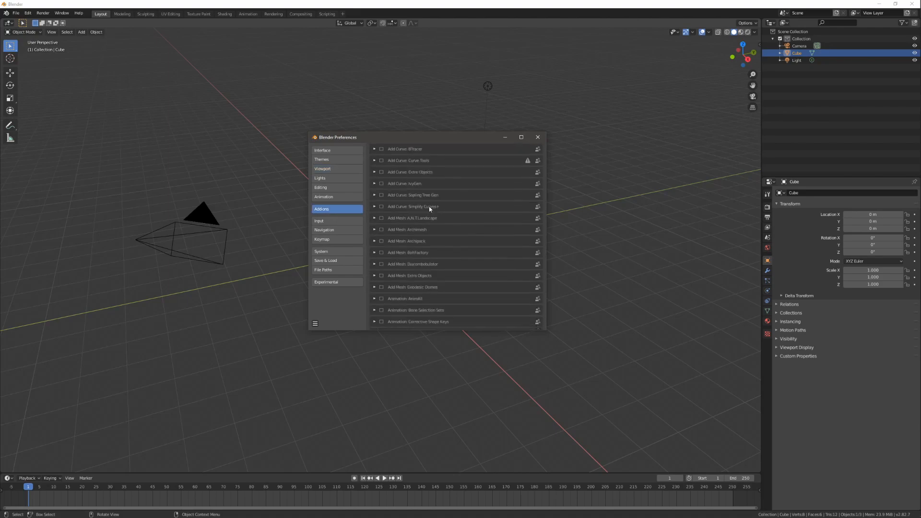
{"action": "scroll", "scroll_direction": "down", "scroll_amount": 3}
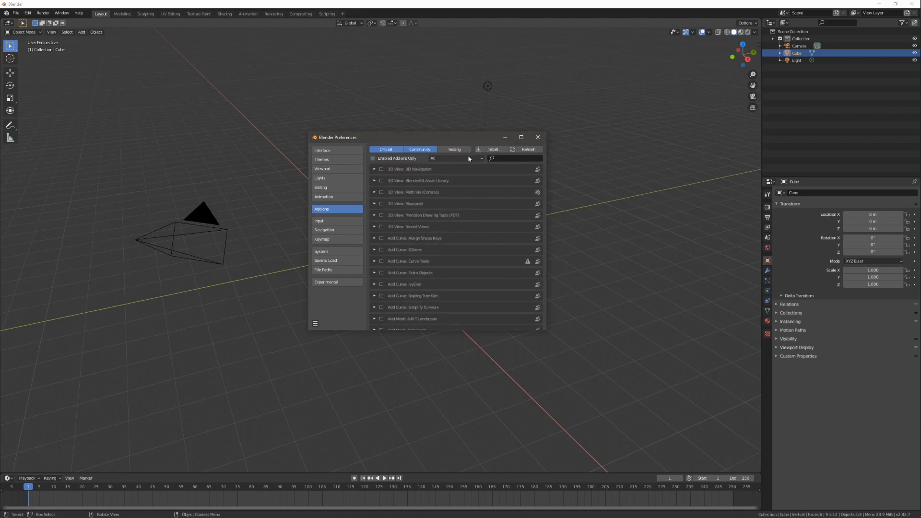
{"action": "mouse_move", "coordinate": [403, 175]}
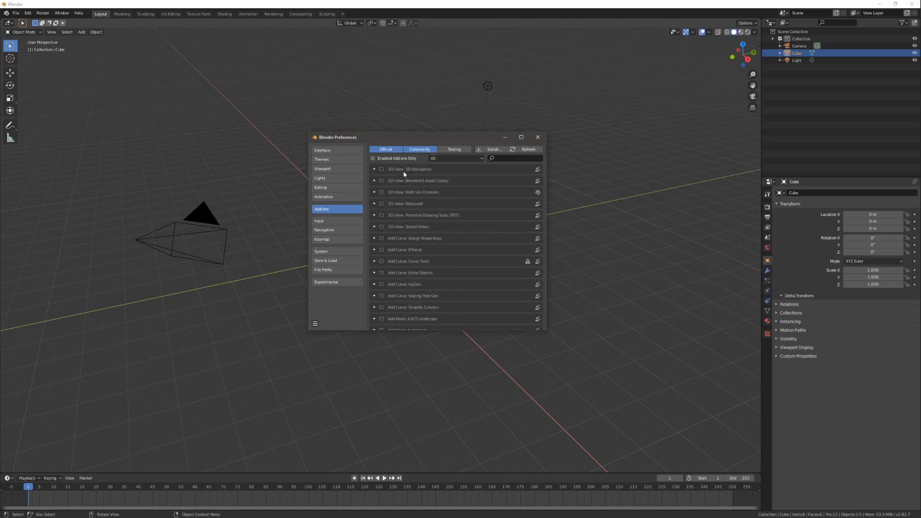
{"action": "scroll", "scroll_direction": "down", "scroll_amount": 3}
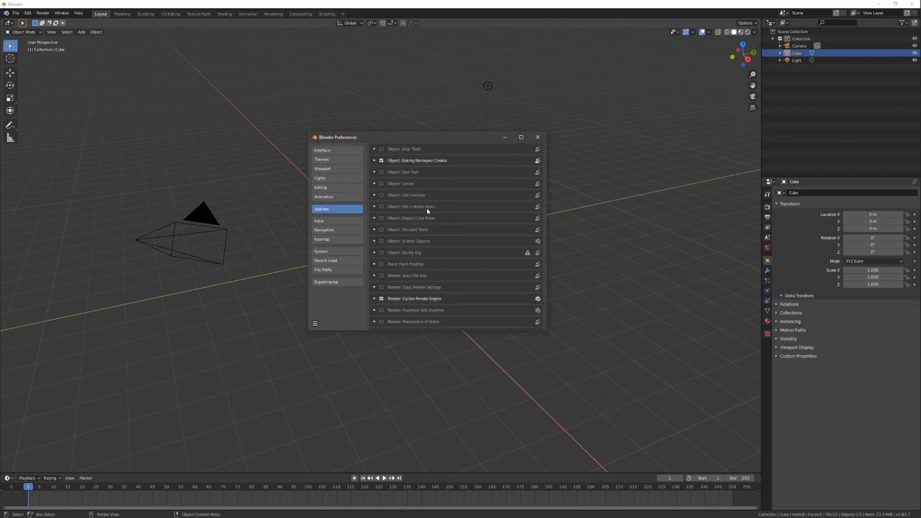
{"action": "scroll", "scroll_direction": "up", "scroll_amount": 3}
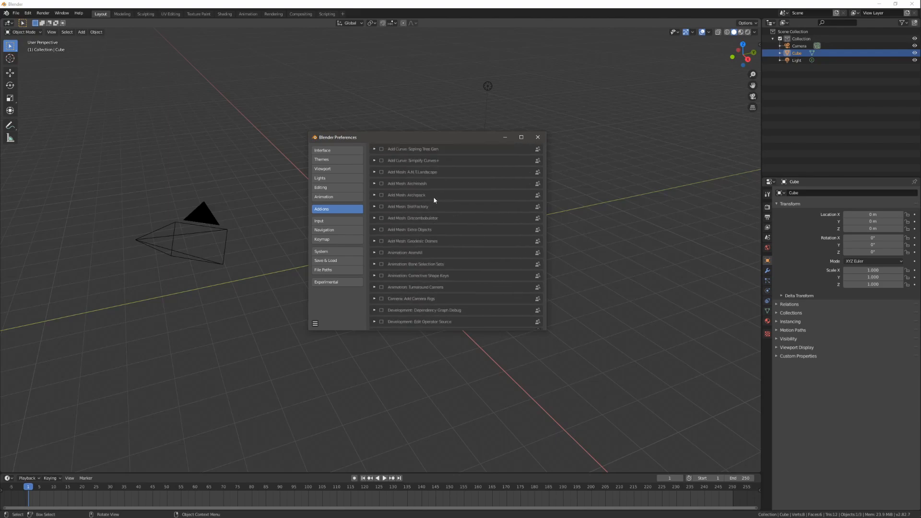
{"action": "left_click", "coordinate": [419, 148]}
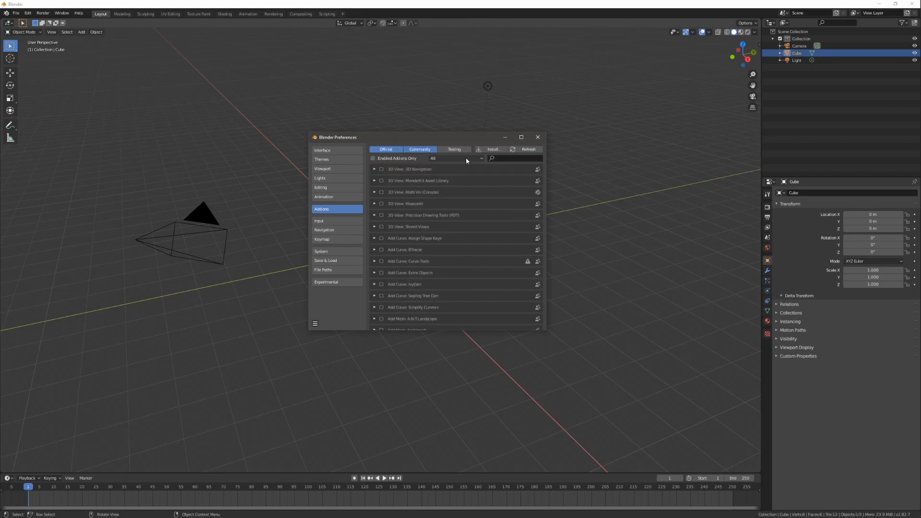
{"action": "mouse_move", "coordinate": [415, 173]}
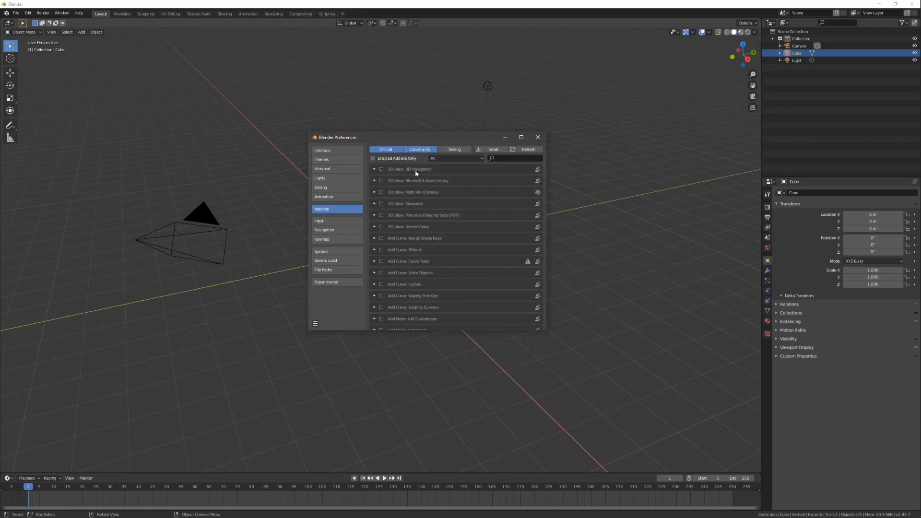
{"action": "left_click", "coordinate": [374, 170]}
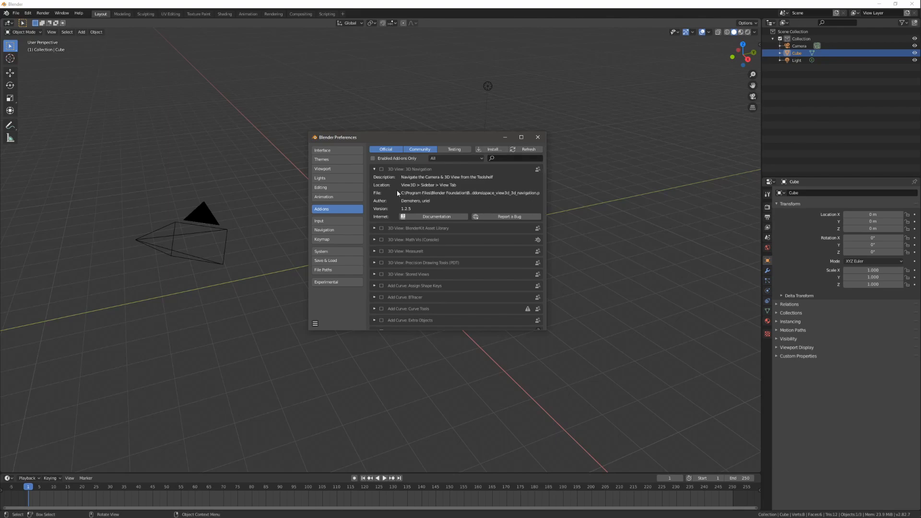
{"action": "left_click", "coordinate": [106, 14]}
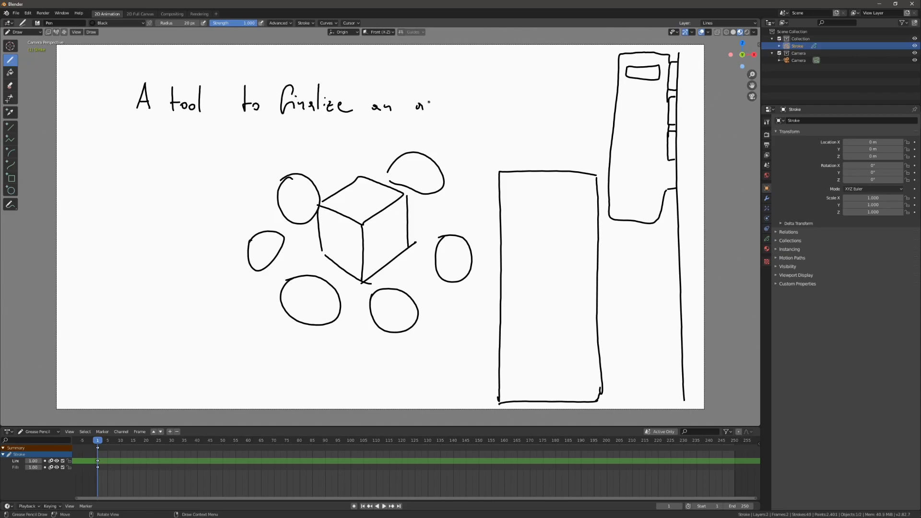
Step: Handwrite 'A tool to finalize an asset?' with bullets '- Rename' and '- Scale'
{"action": "left_click_drag", "start_coordinate": [416, 105], "coordinate": [470, 106]}
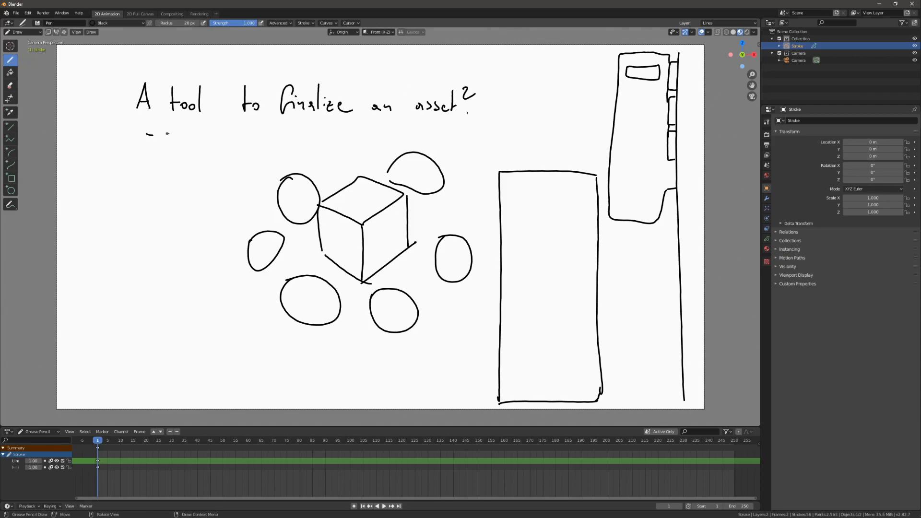
{"action": "left_click_drag", "start_coordinate": [154, 135], "coordinate": [208, 170]}
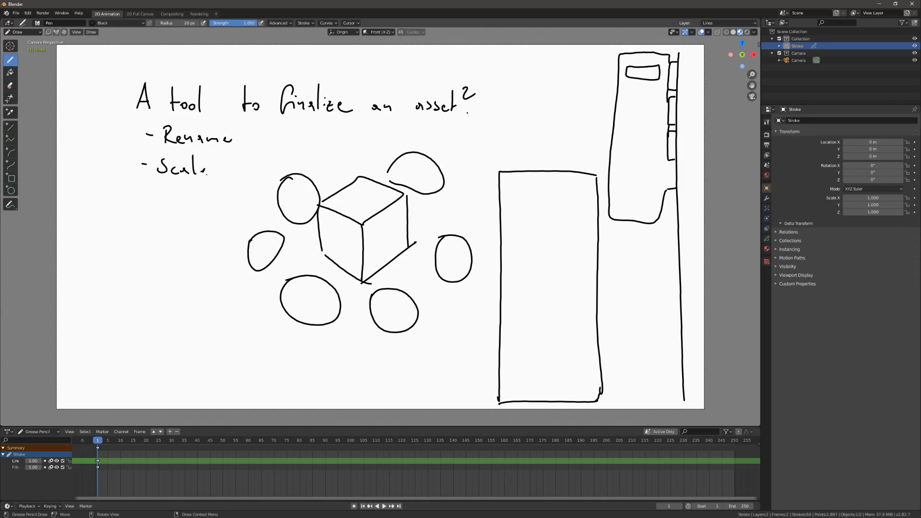
{"action": "left_click_drag", "start_coordinate": [217, 170], "coordinate": [270, 167]}
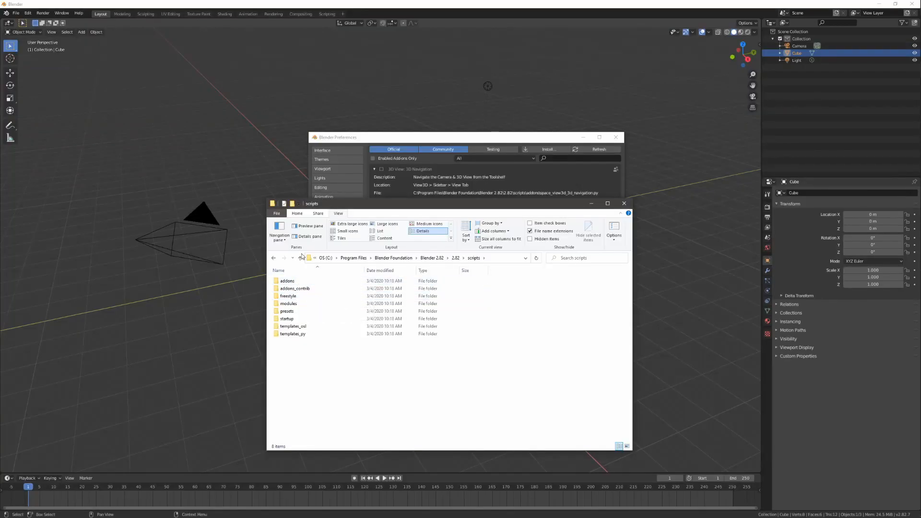
Step: Open the addons folder inside Blender 2.82's scripts directory
{"action": "left_click", "coordinate": [287, 281]}
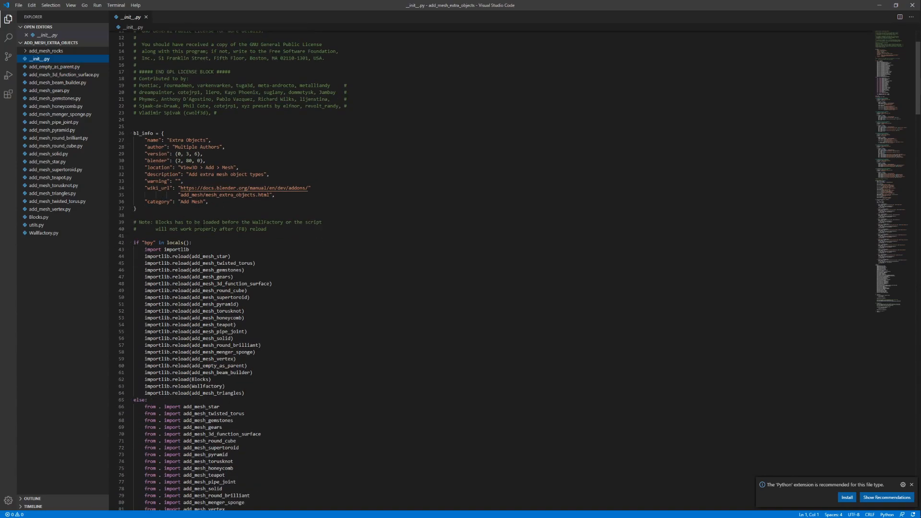
Step: Open add_mesh_supertoroid.py from the add_mesh_extra_objects folder
{"action": "scroll", "scroll_direction": "down", "scroll_amount": 3}
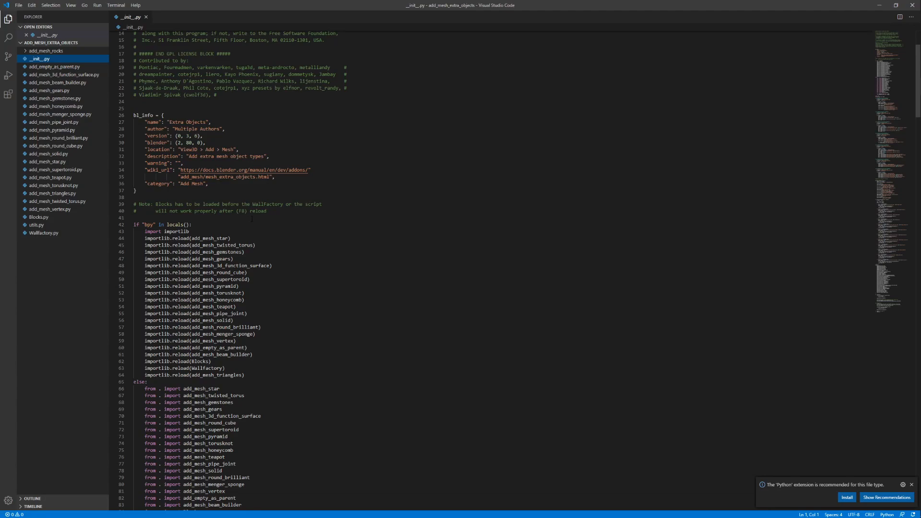
{"action": "left_click", "coordinate": [55, 170]}
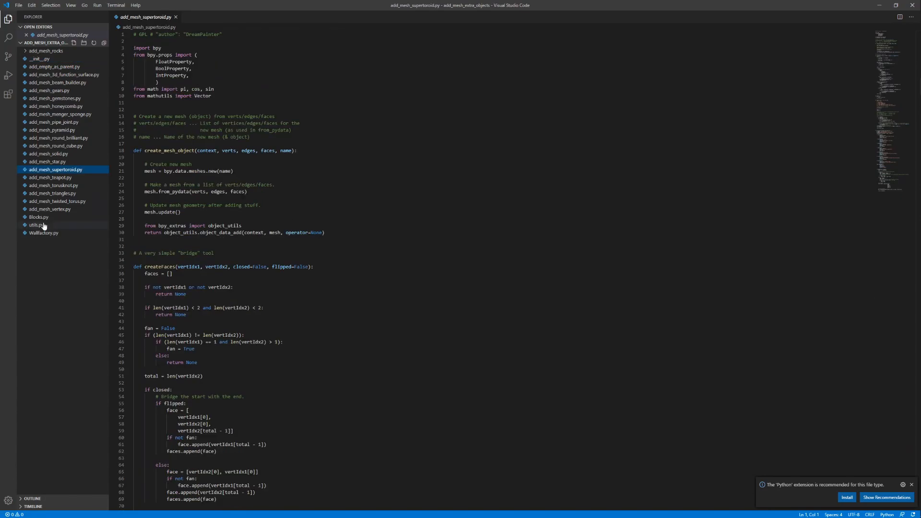
{"action": "mouse_move", "coordinate": [36, 82]}
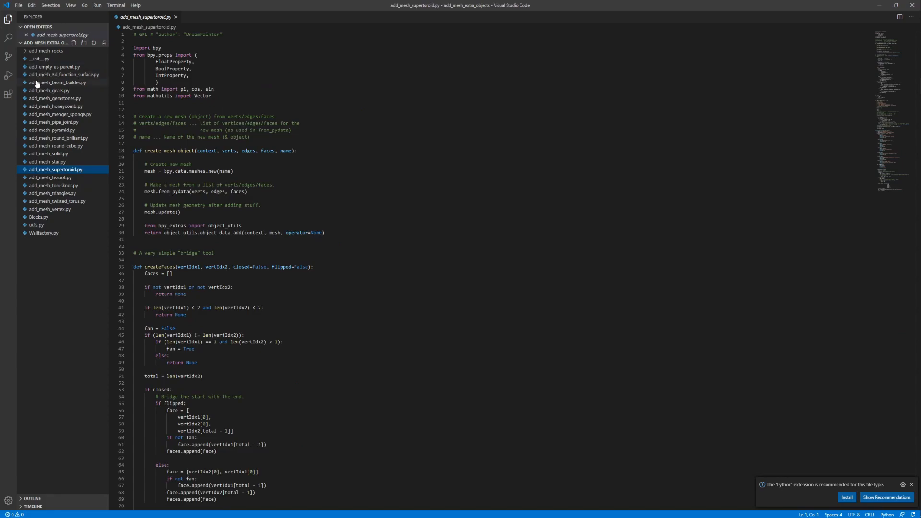
{"action": "mouse_move", "coordinate": [38, 218]}
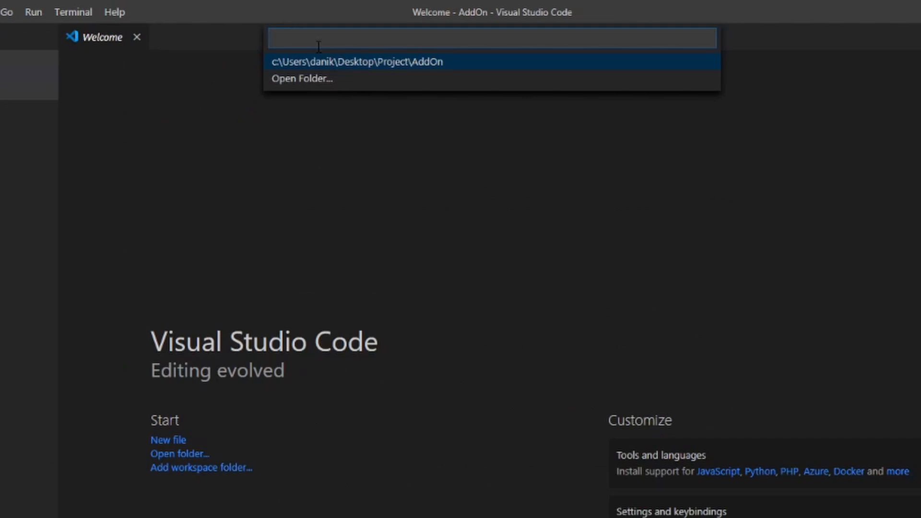
{"action": "mouse_move", "coordinate": [320, 66]}
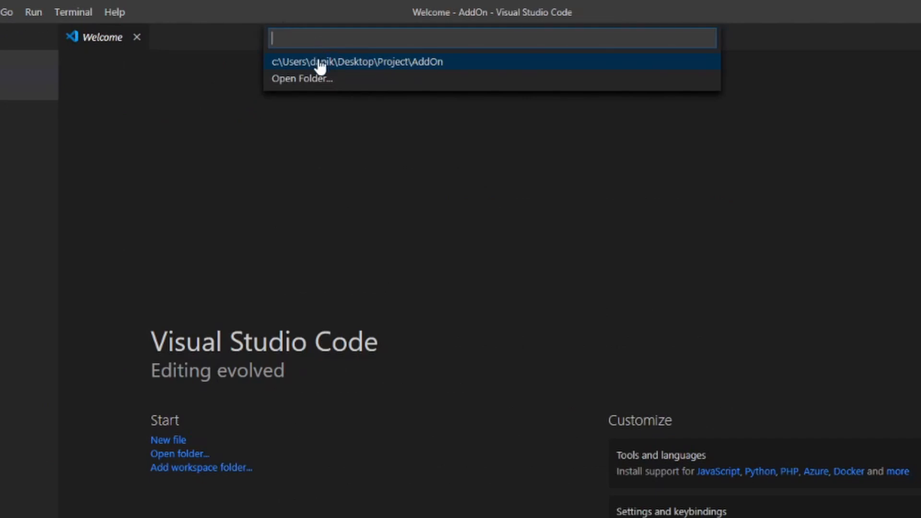
Step: Open the recent AddOn project, set location to 'View3D' and add 'import bpy'
{"action": "left_click", "coordinate": [357, 62]}
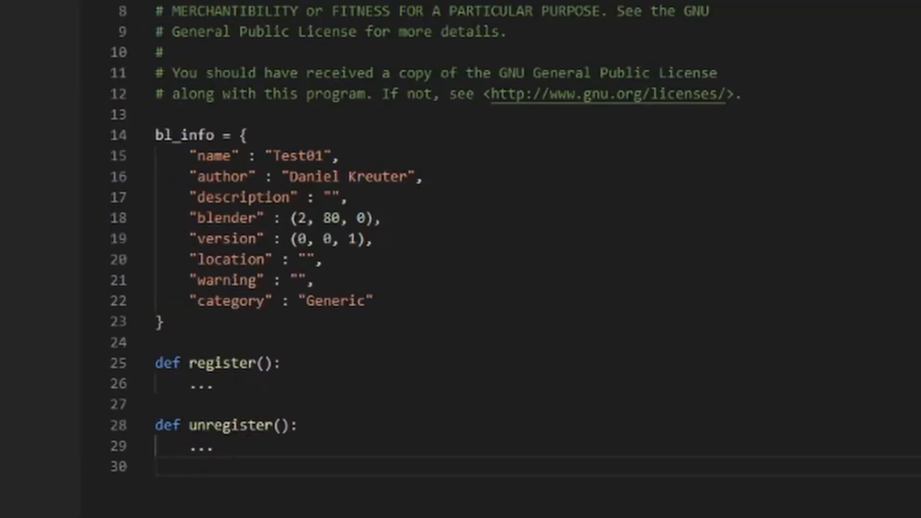
{"action": "type", "text": "View3D"}
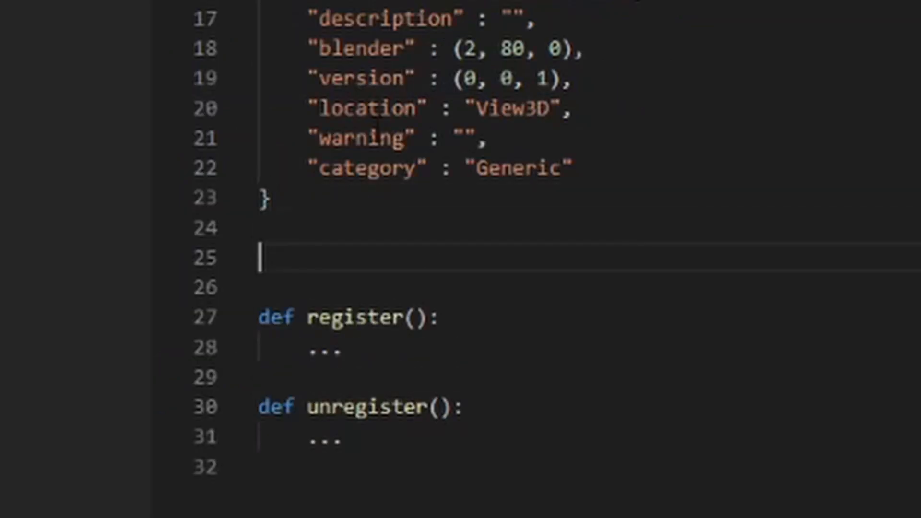
{"action": "type", "text": "import"}
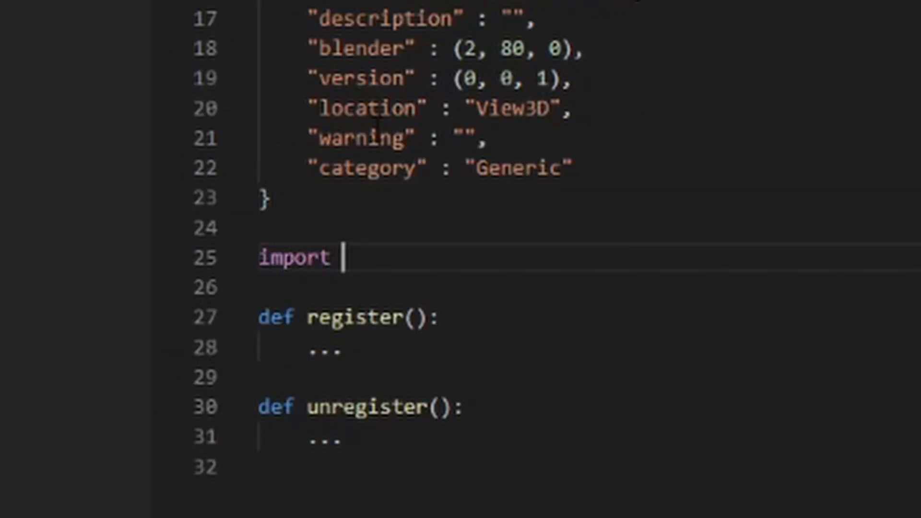
{"action": "type", "text": "bpy"}
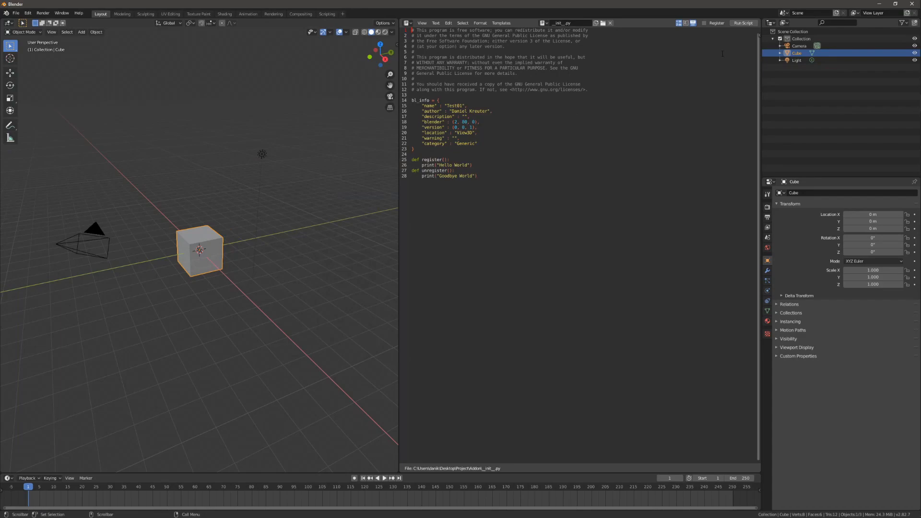
{"action": "mouse_move", "coordinate": [741, 23]}
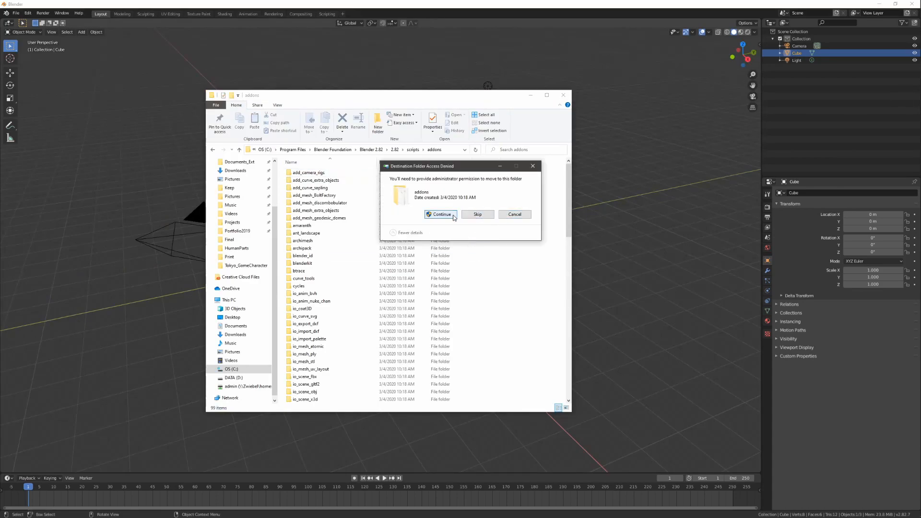
Step: Approve copying myAddon into scripts/addons, then close the add-on preferences
{"action": "left_click", "coordinate": [440, 214]}
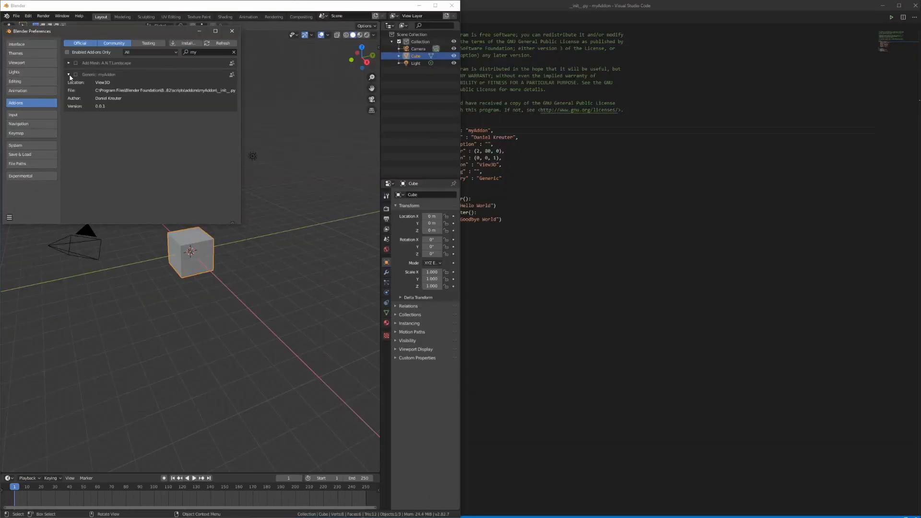
{"action": "left_click", "coordinate": [232, 31]}
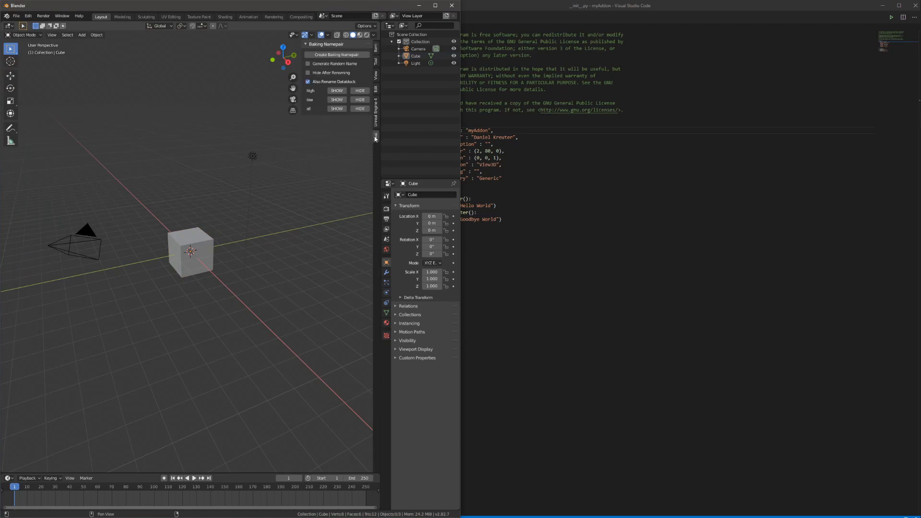
{"action": "left_click", "coordinate": [8, 477]}
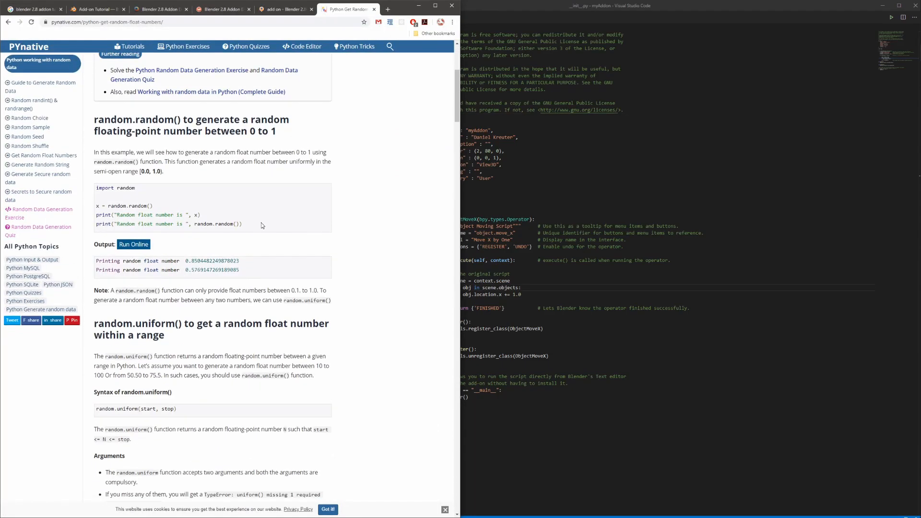
Step: Copy random.random from the web example and add 'import random' to the script
{"action": "double_click", "coordinate": [217, 224]}
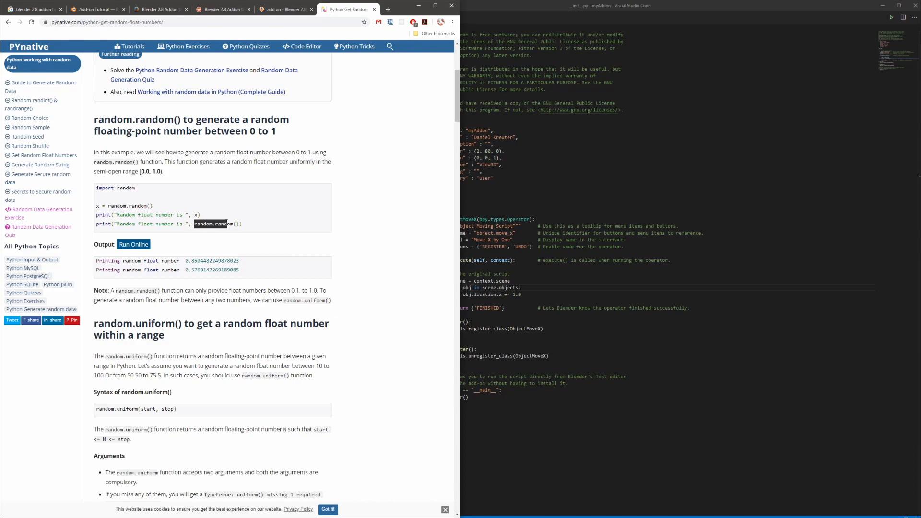
{"action": "scroll", "scroll_direction": "down", "scroll_amount": 3}
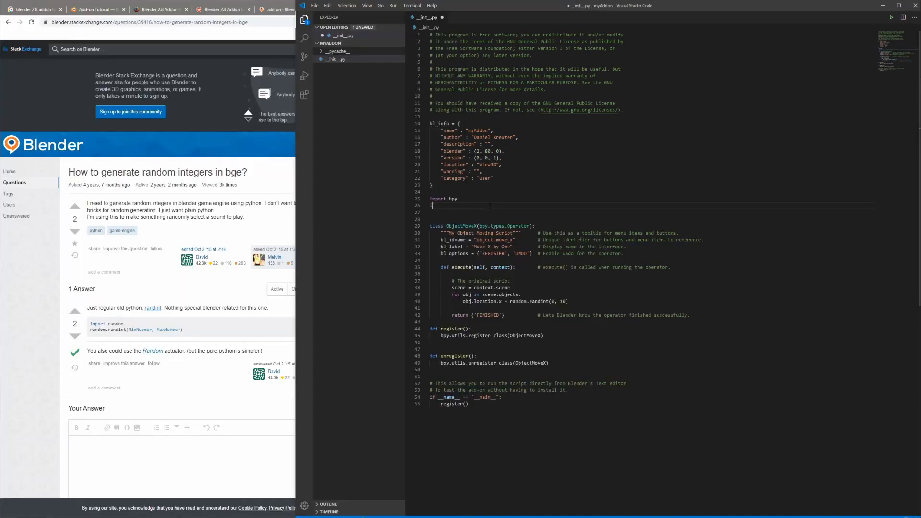
{"action": "type", "text": "import random"}
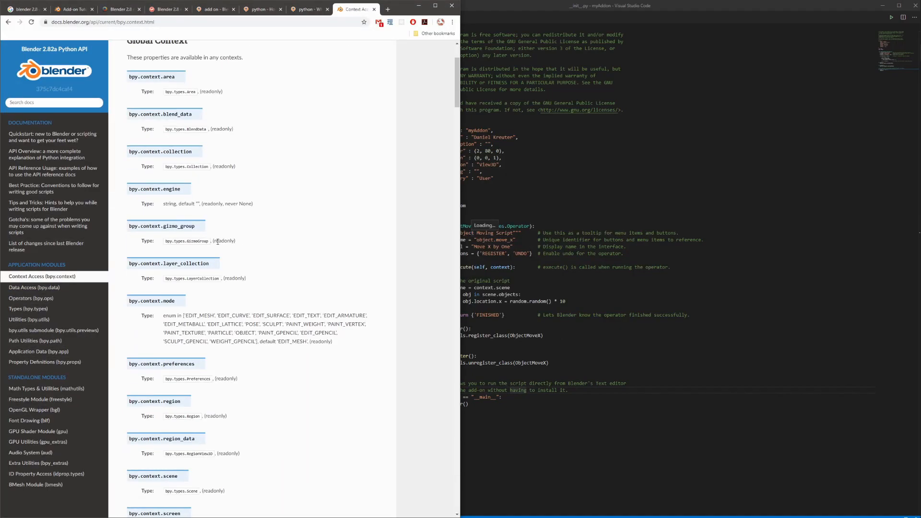
Step: Scroll the bpy.context docs to View3D Context and bpy.context.active_object
{"action": "scroll", "scroll_direction": "down", "scroll_amount": 3}
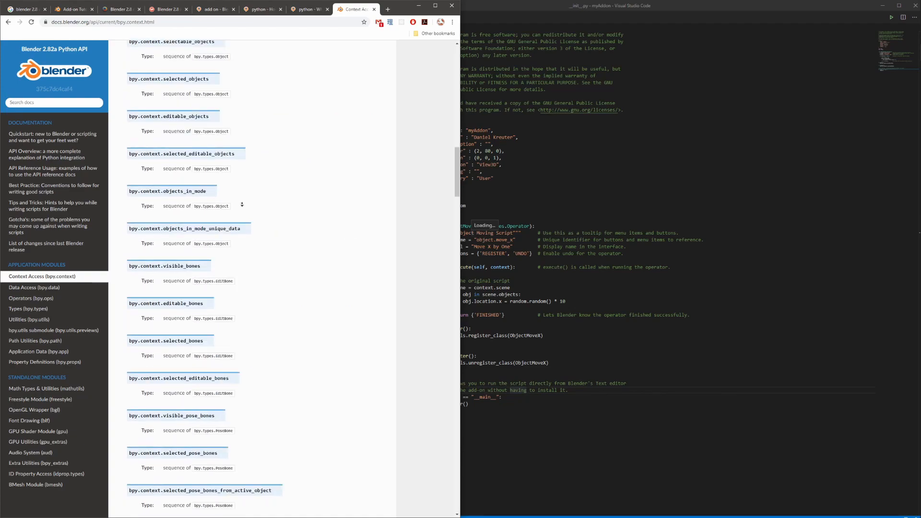
{"action": "scroll", "scroll_direction": "down", "scroll_amount": 3}
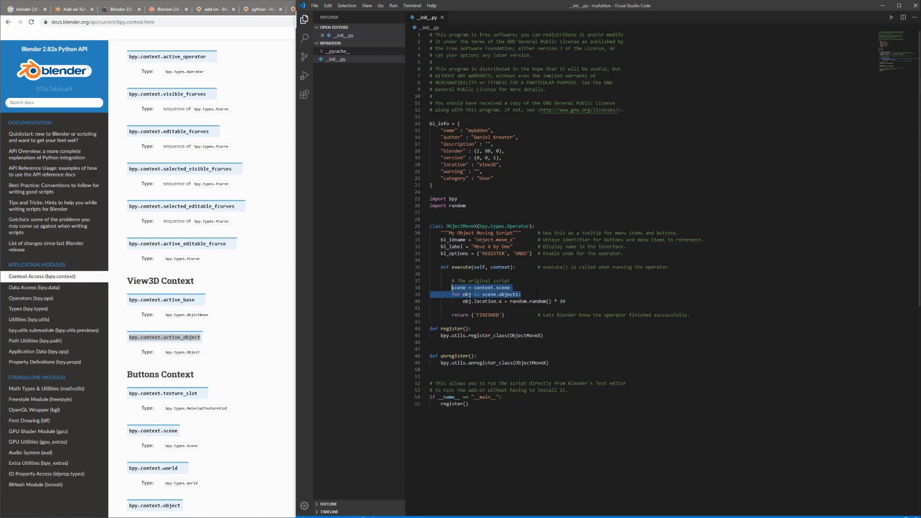
{"action": "left_click", "coordinate": [352, 9]}
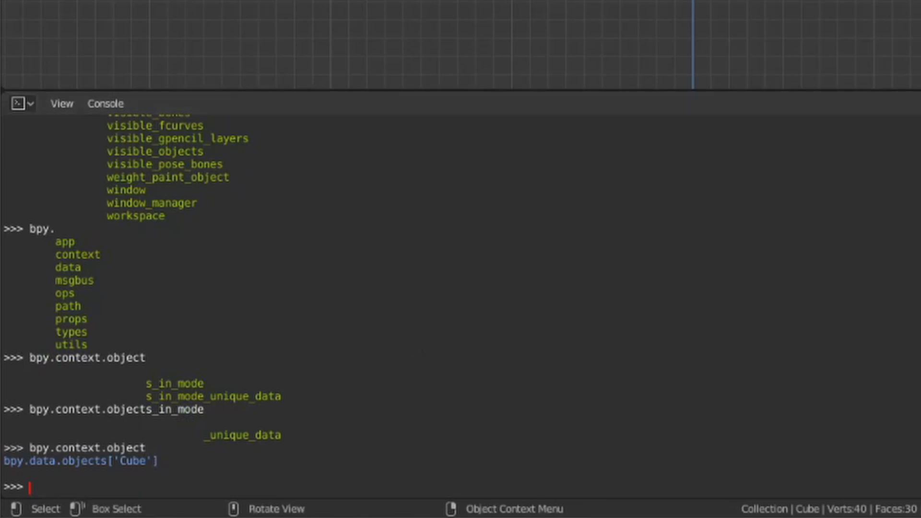
Step: Run bpy.context.object in the Python console to get the active object
{"action": "type", "text": "bpy.context.object"}
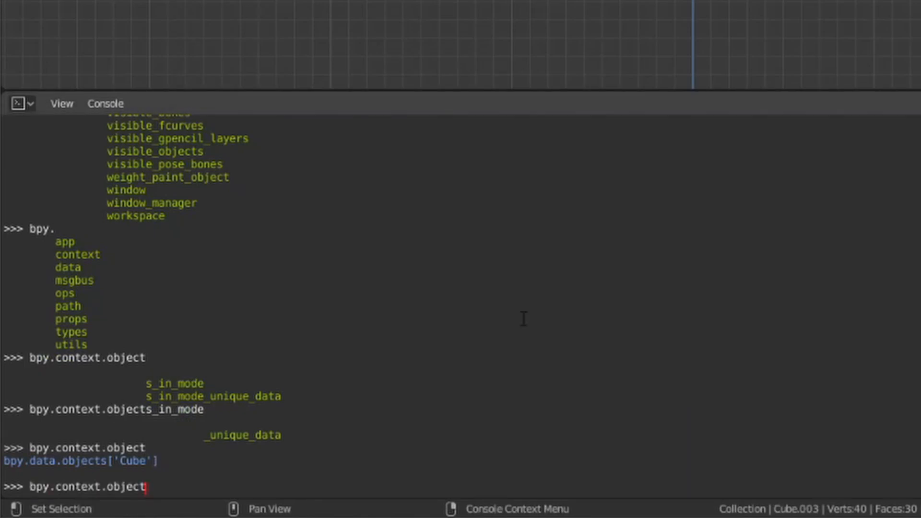
{"action": "key", "text": "Return"}
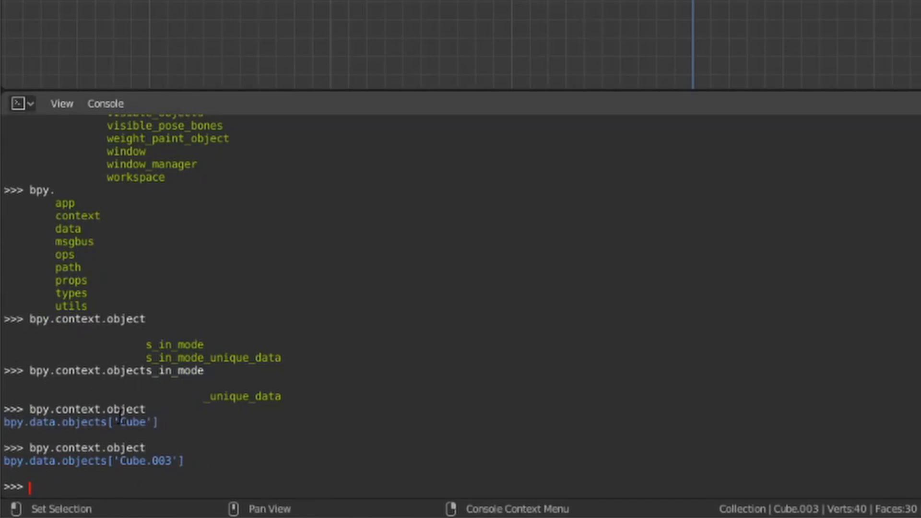
{"action": "mouse_move", "coordinate": [476, 186]}
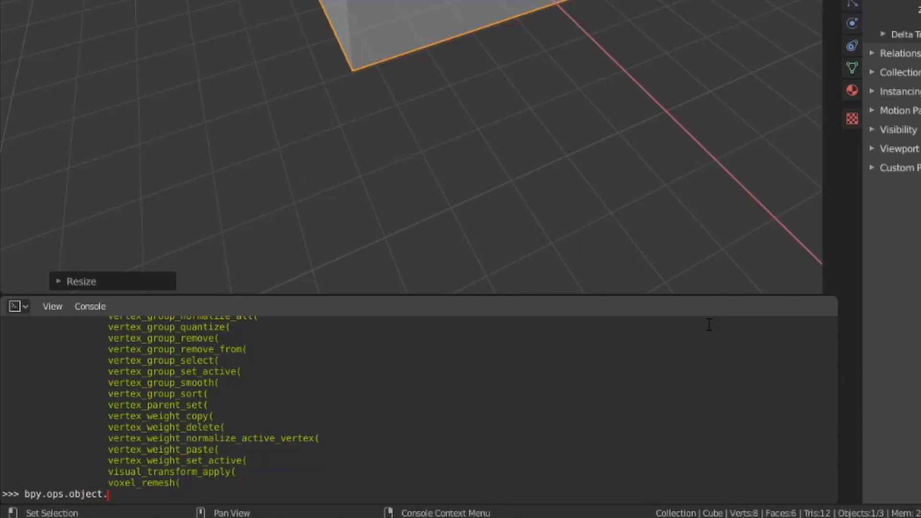
{"action": "scroll", "scroll_direction": "up", "scroll_amount": 3}
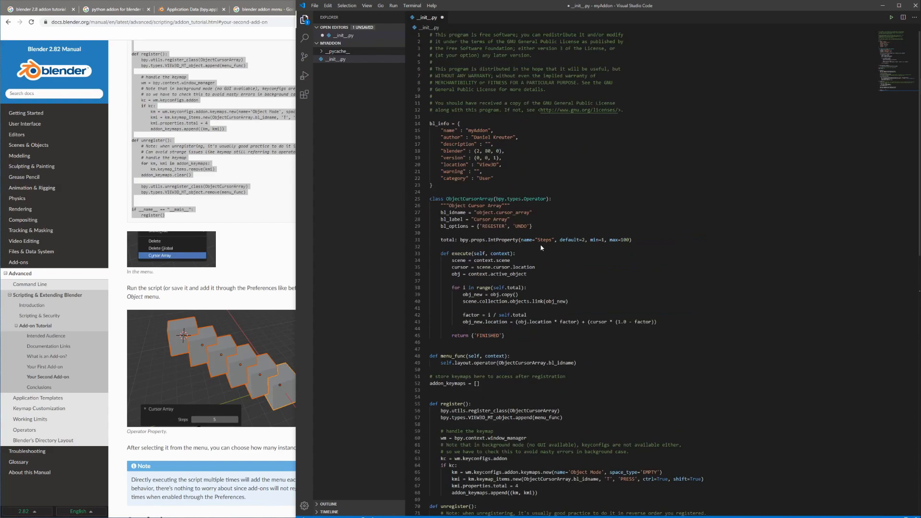
{"action": "left_click", "coordinate": [512, 34]}
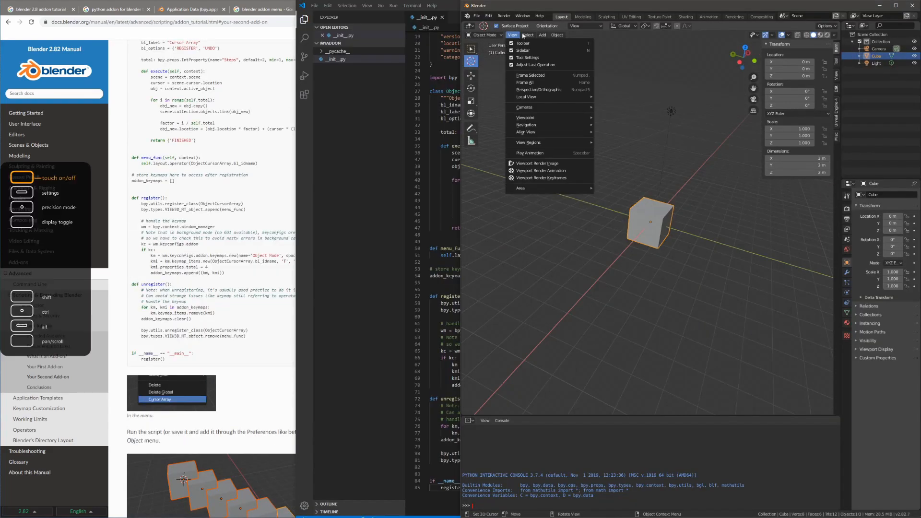
{"action": "left_click", "coordinate": [556, 35]}
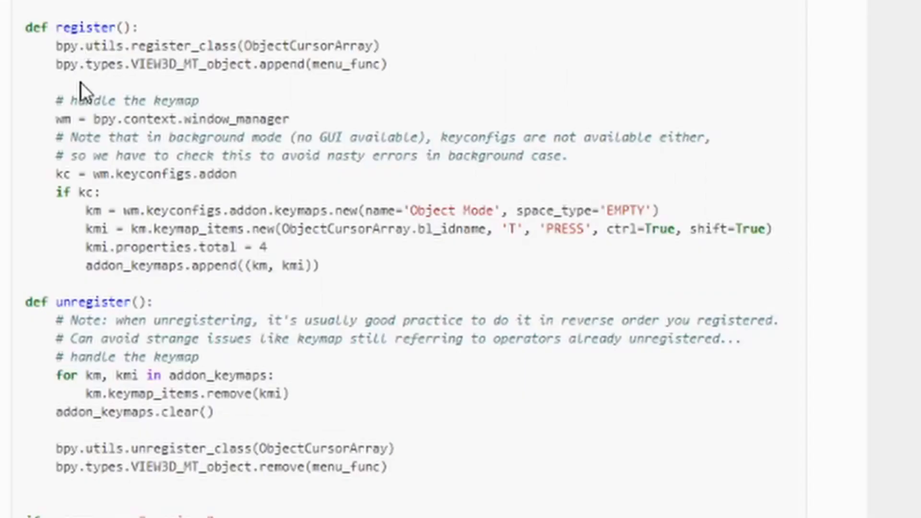
{"action": "mouse_move", "coordinate": [125, 235]}
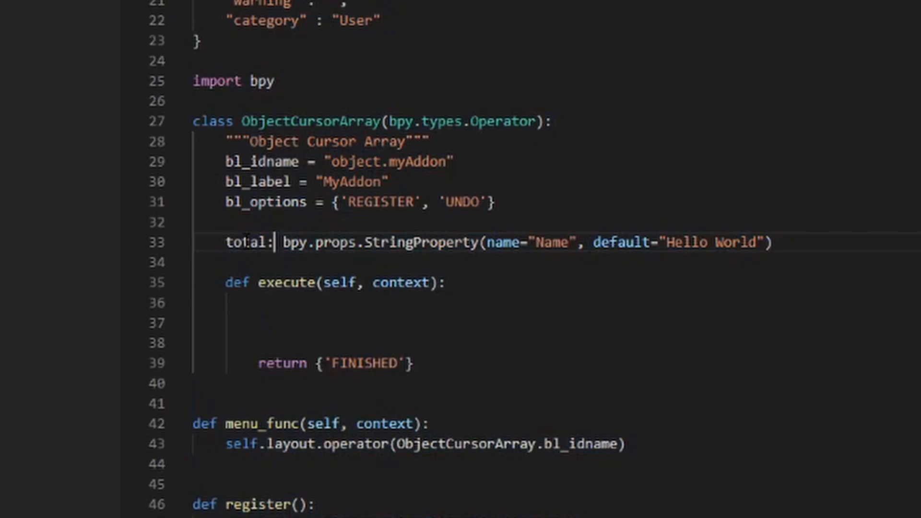
Step: Rename the operator class to MyAddon with bl_idname object.my_addon
{"action": "type", "text": "newName"}
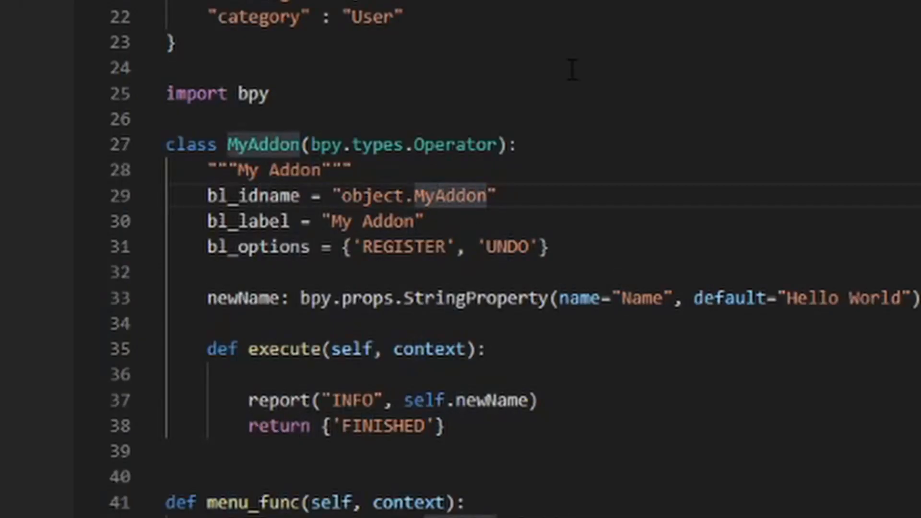
{"action": "type", "text": "my_Addon"}
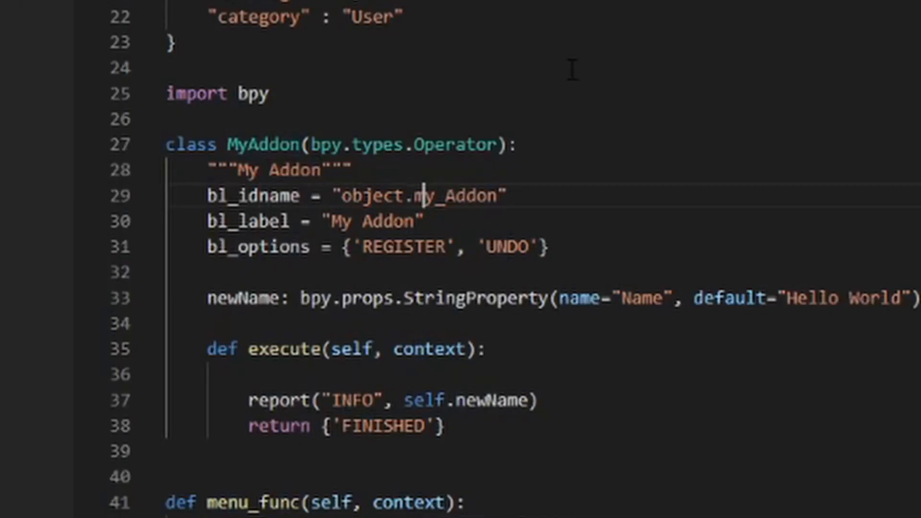
{"action": "type", "text": "a"}
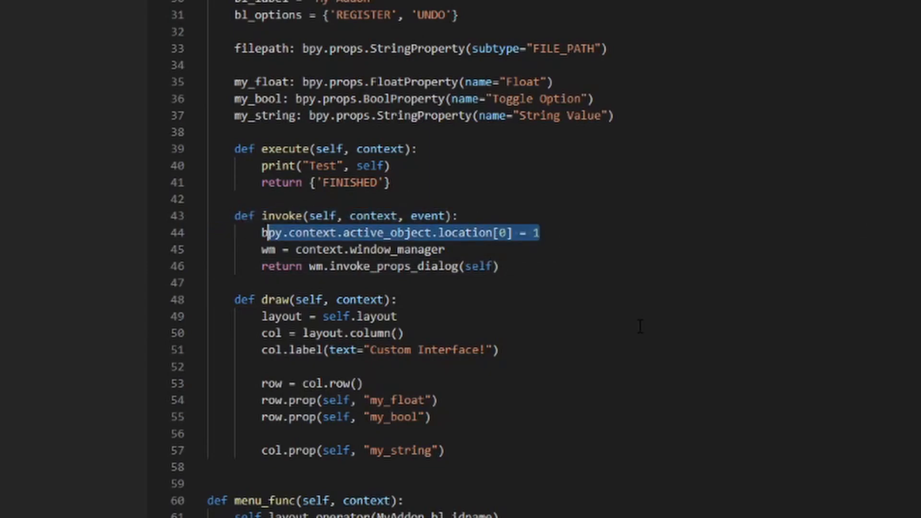
Step: Write the invoke loop over bpy.data.objects that skips 'LOCK_' names and keeps the first other as objFocus
{"action": "type", "text": "for o"}
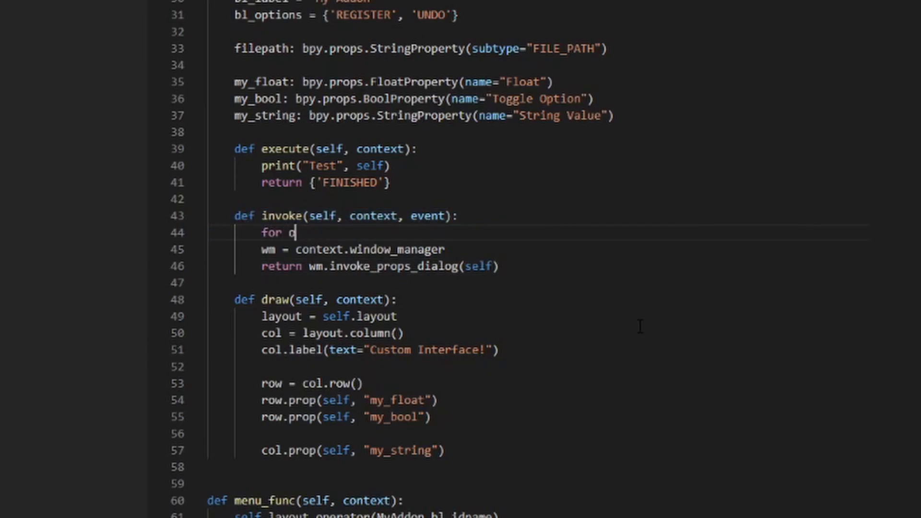
{"action": "type", "text": "objName"}
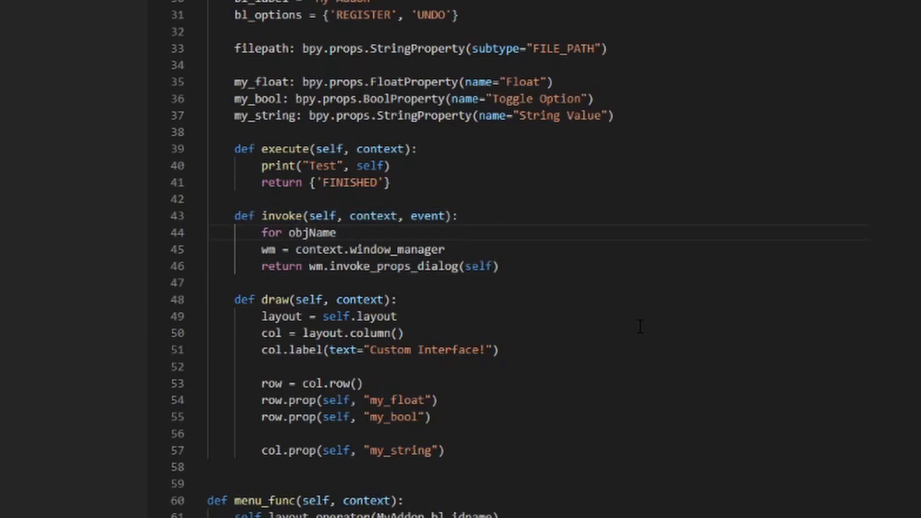
{"action": "type", "text": "in bpy.data."}
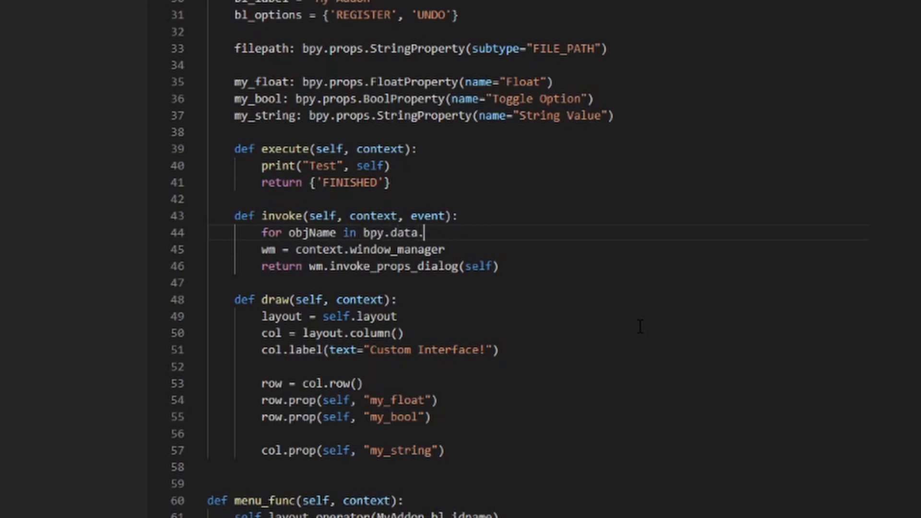
{"action": "type", "text": "objects:"}
{"action": "type", "text": "if objName.startswith('"}
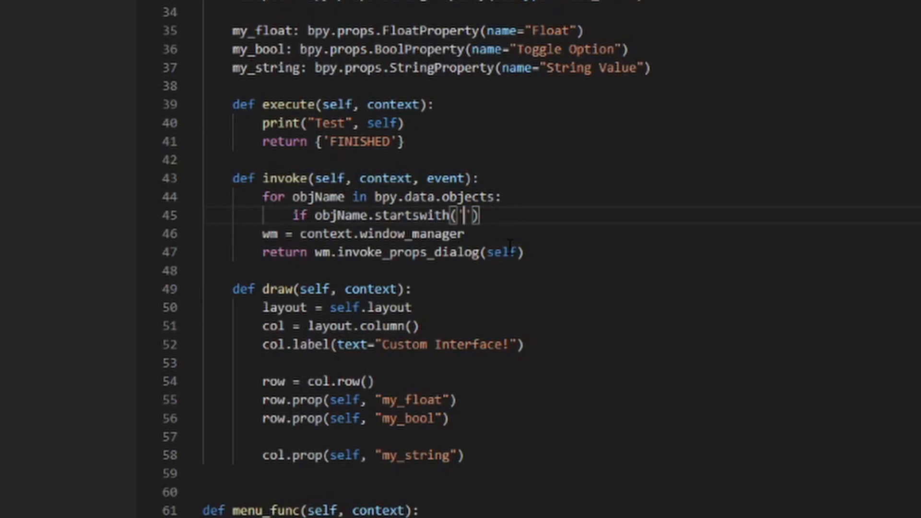
{"action": "type", "text": "LOCK_"}
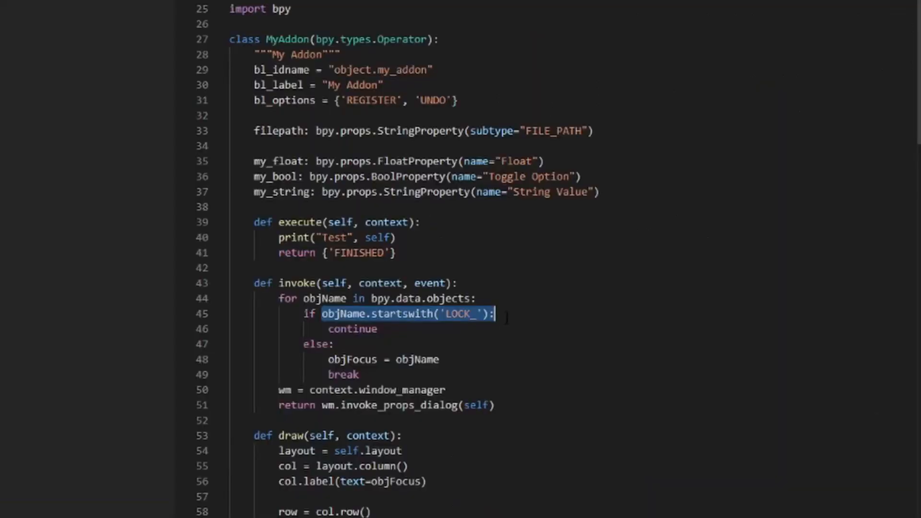
{"action": "type", "text": "'VALVE' in ob.name:"}
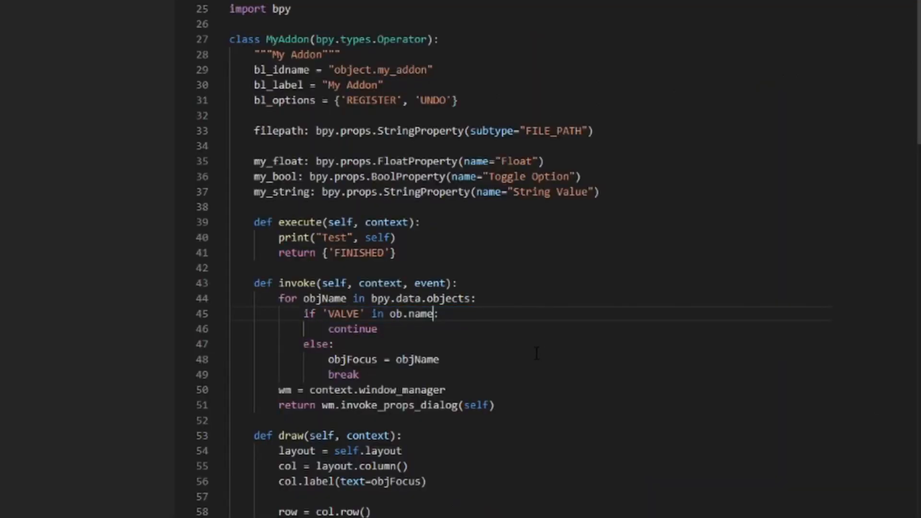
{"action": "double_click", "coordinate": [346, 313]}
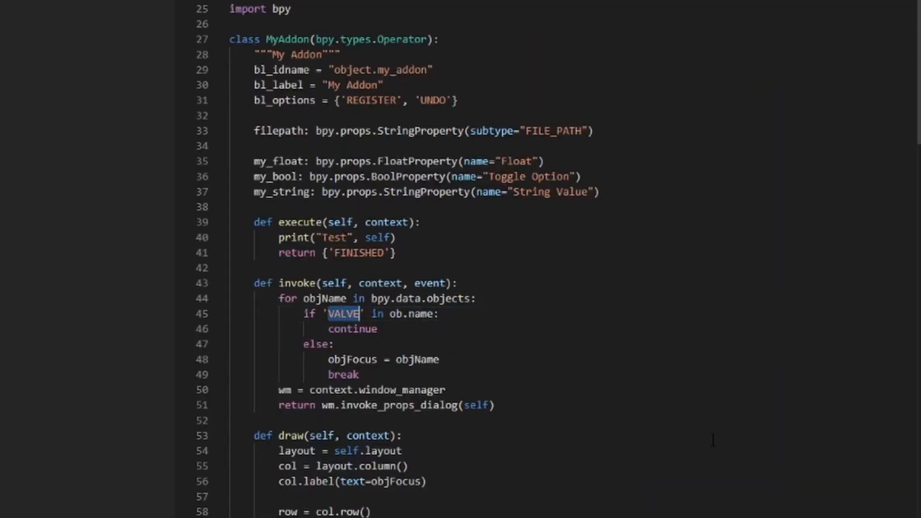
{"action": "type", "text": "LOCK_"}
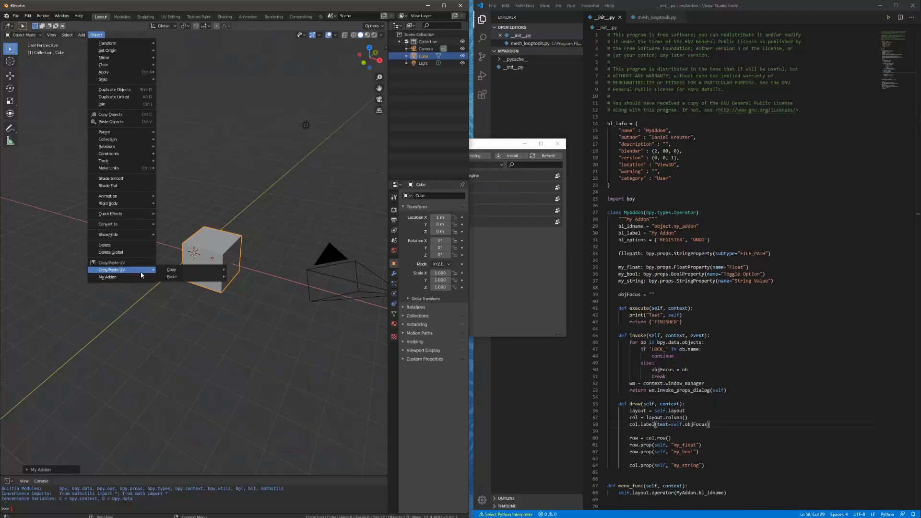
Step: Run My Addon on the cube, re-enable the edited MyAddon add-on, and launch it again
{"action": "left_click", "coordinate": [107, 277]}
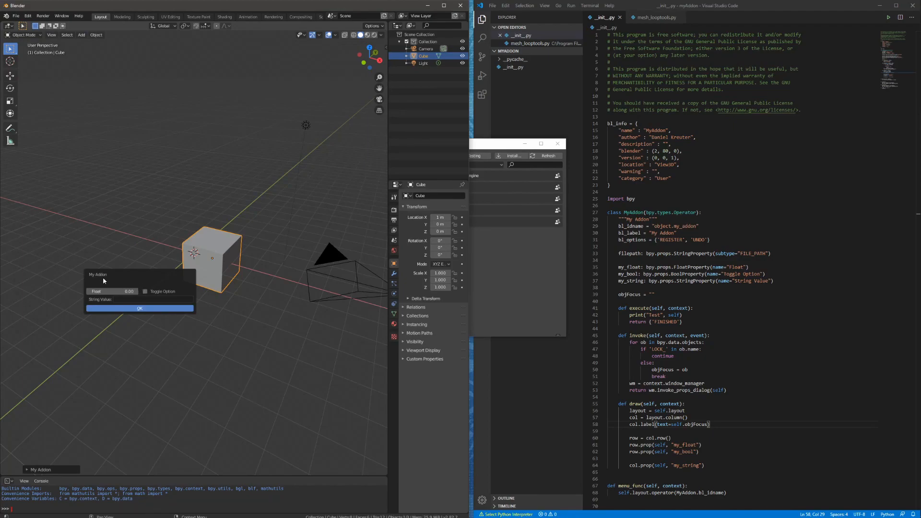
{"action": "left_click", "coordinate": [140, 307]}
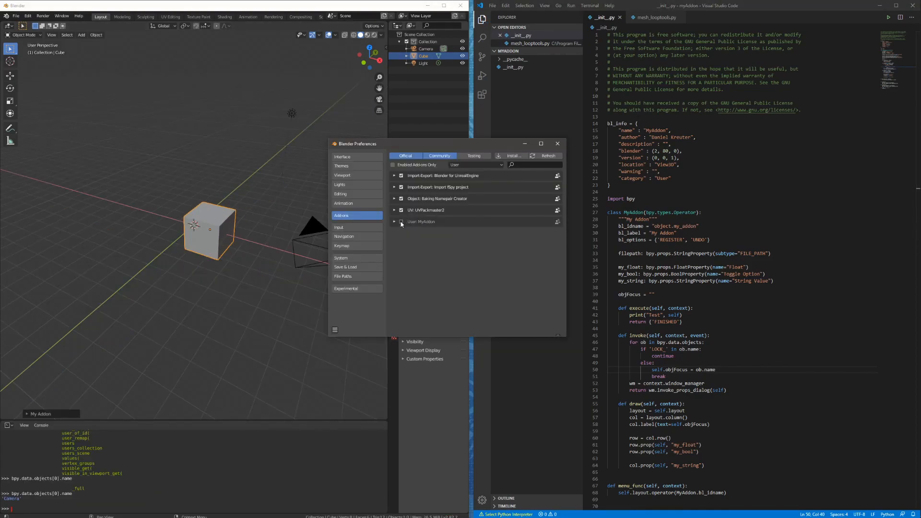
{"action": "left_click", "coordinate": [95, 35]}
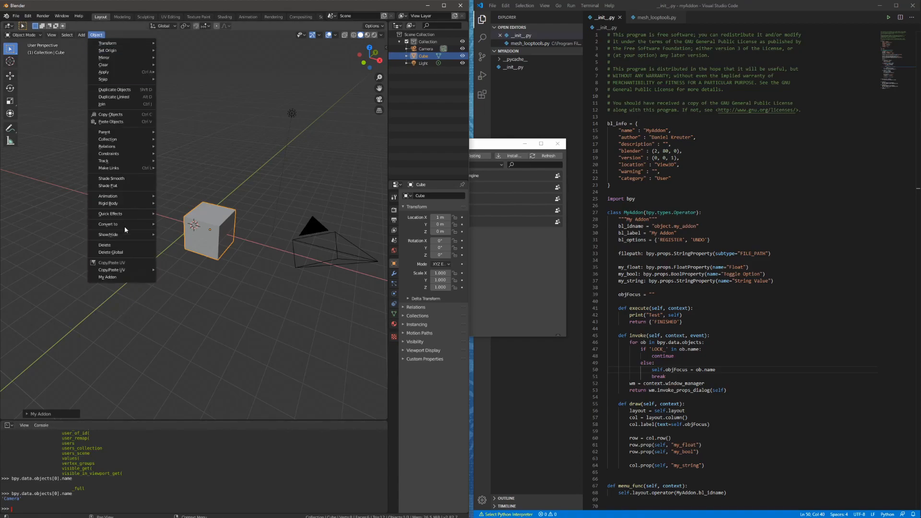
{"action": "left_click", "coordinate": [108, 277]}
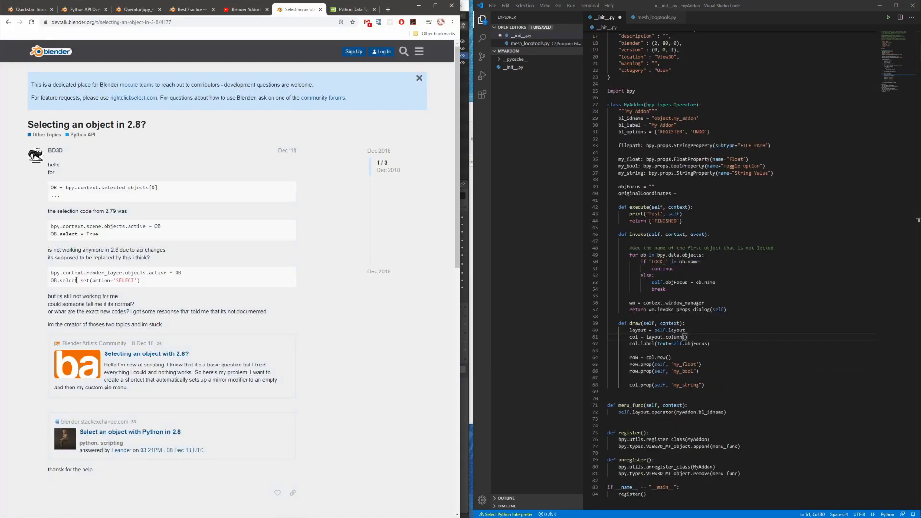
Step: Copy the forum's object-selection call into invoke and rerun My Addon
{"action": "double_click", "coordinate": [66, 272]}
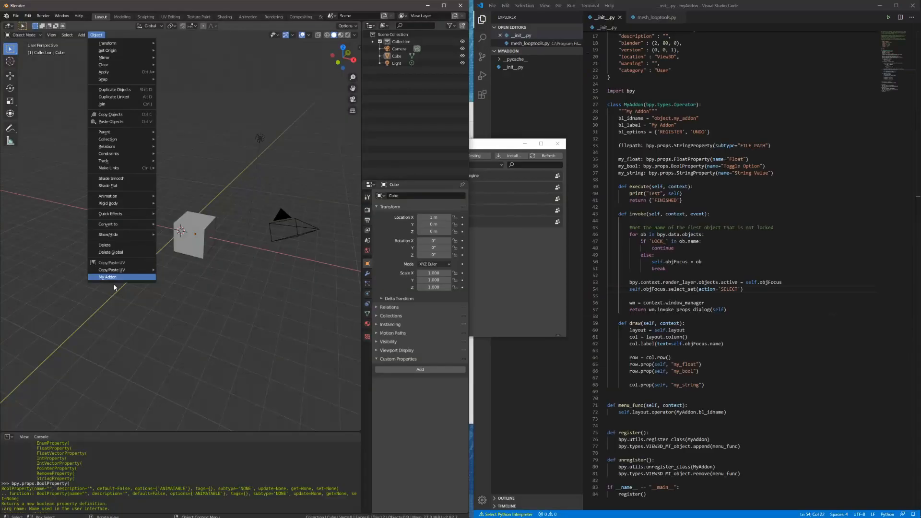
{"action": "left_click", "coordinate": [107, 277]}
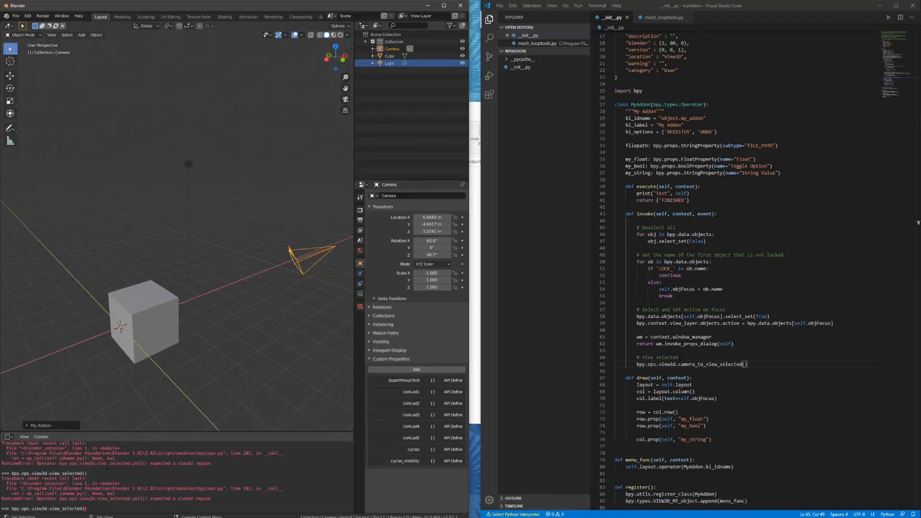
Step: Make the light active, indent the select and view lines into the loop, and confirm the Camera-targeted dialog
{"action": "left_click", "coordinate": [390, 63]}
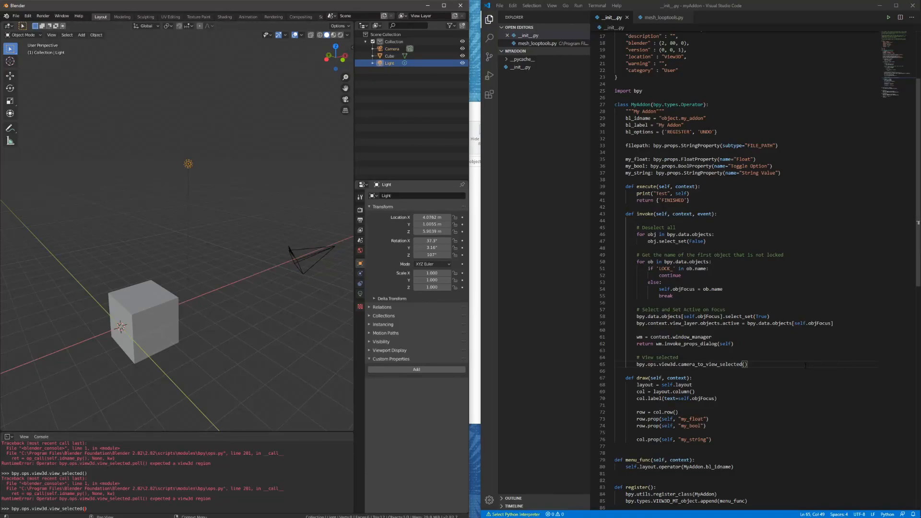
{"action": "triple_click", "coordinate": [691, 364]}
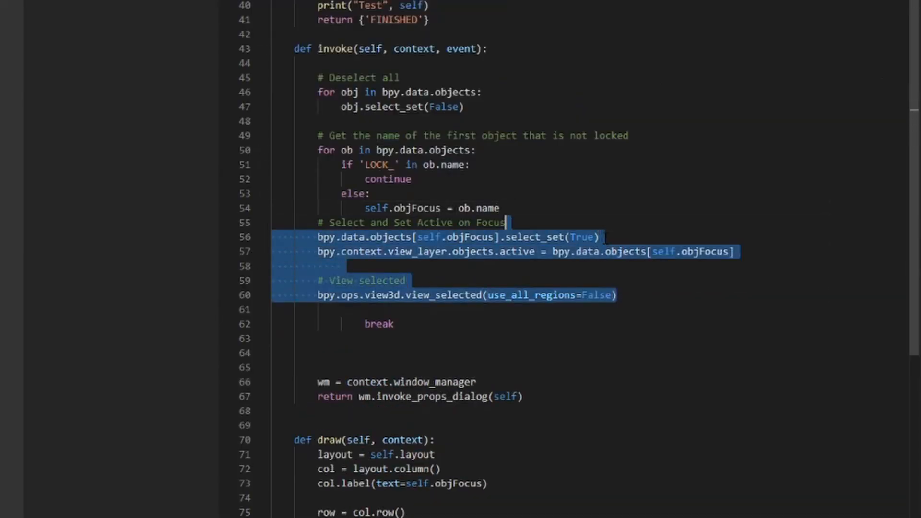
{"action": "key", "text": "Tab"}
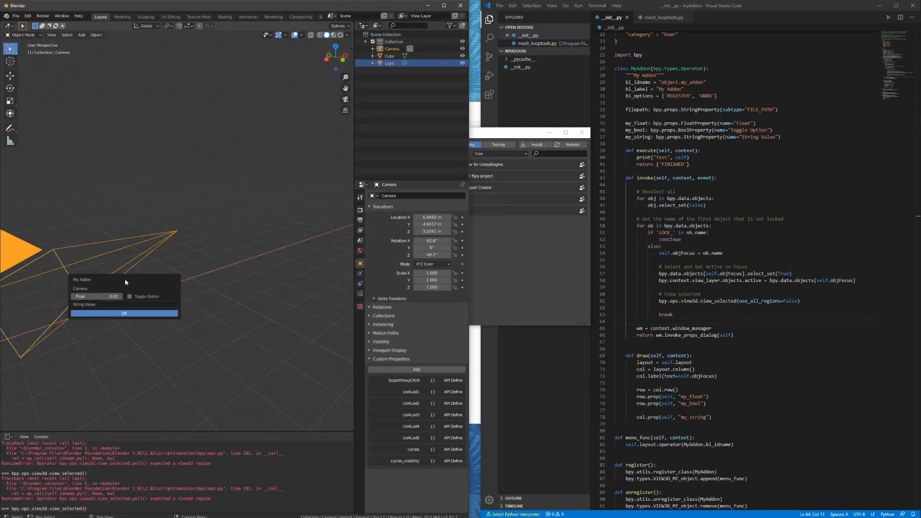
{"action": "left_click", "coordinate": [123, 313]}
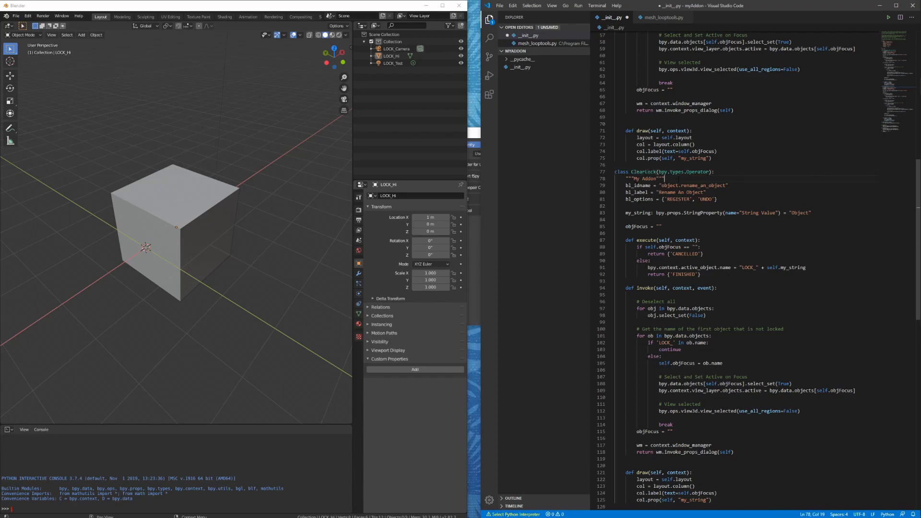
{"action": "scroll", "scroll_direction": "down", "scroll_amount": 3}
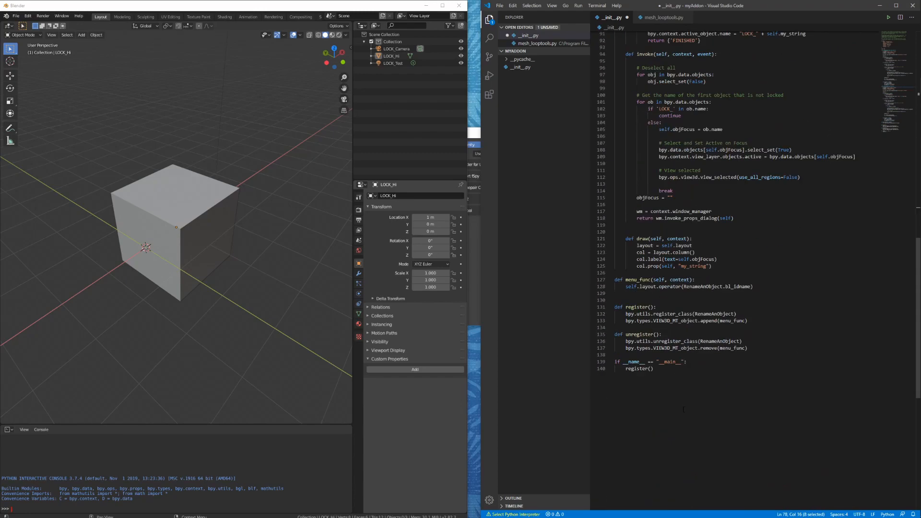
{"action": "scroll", "scroll_direction": "up", "scroll_amount": 3}
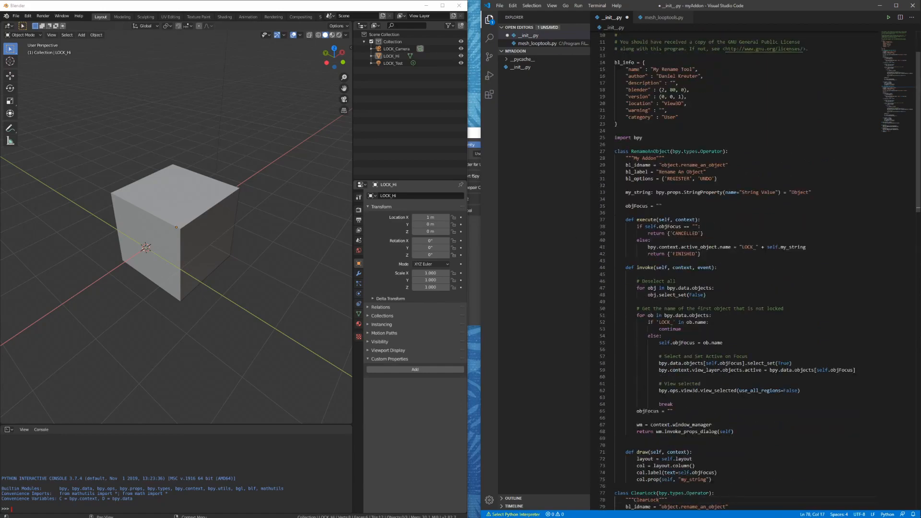
{"action": "scroll", "scroll_direction": "down", "scroll_amount": 3}
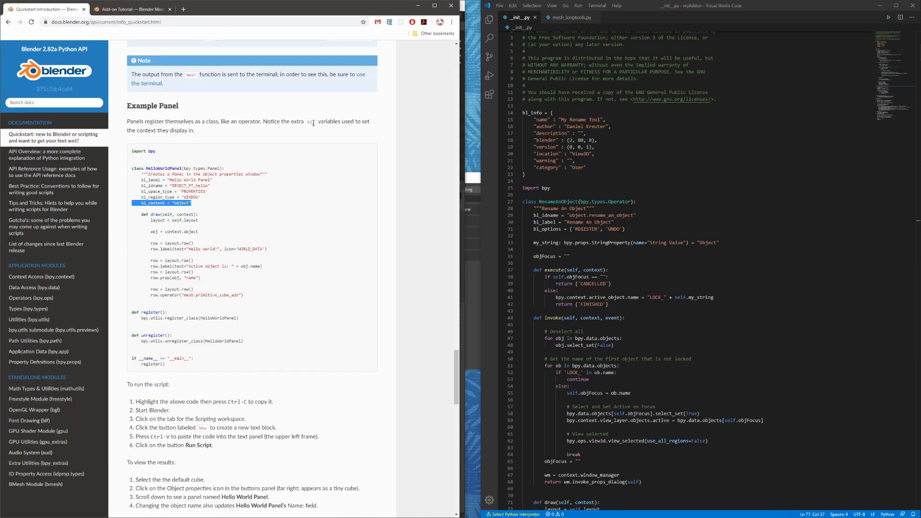
Step: Change the pasted panel example's base class from Operator to Panel
{"action": "scroll", "scroll_direction": "up", "scroll_amount": 3}
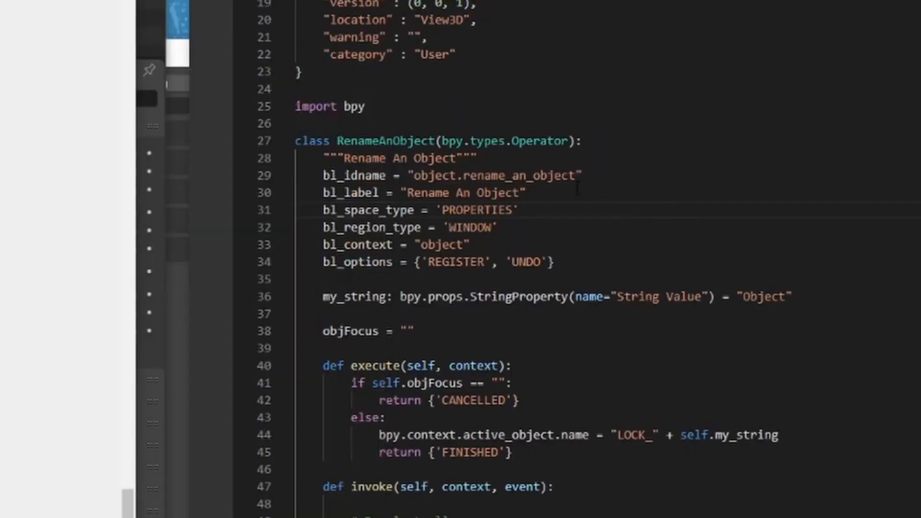
{"action": "double_click", "coordinate": [539, 141]}
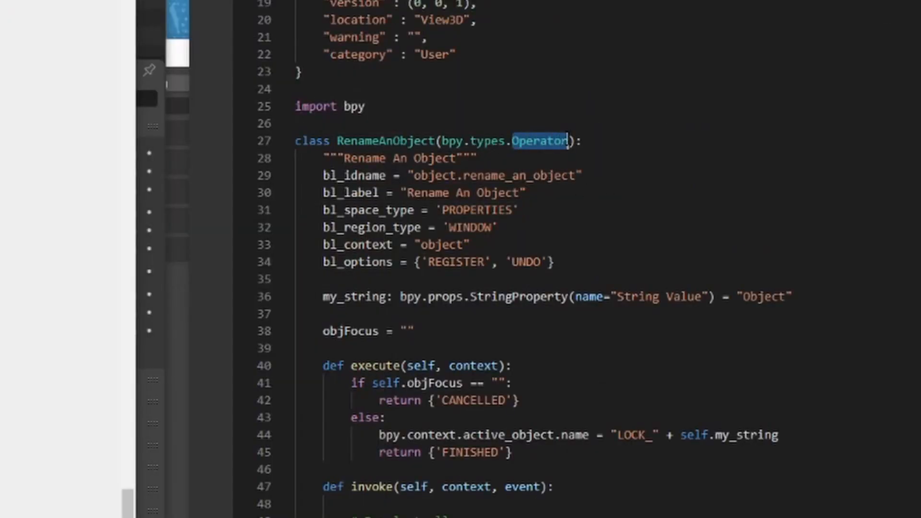
{"action": "type", "text": "Panel(bpy.types.Panel):"}
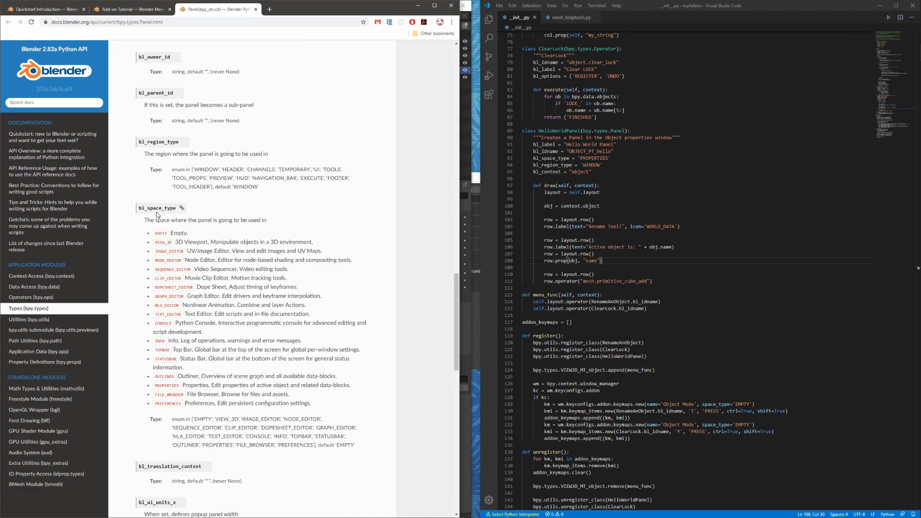
{"action": "scroll", "scroll_direction": "up", "scroll_amount": 3}
{"action": "type", "text": "VIEW_3D"}
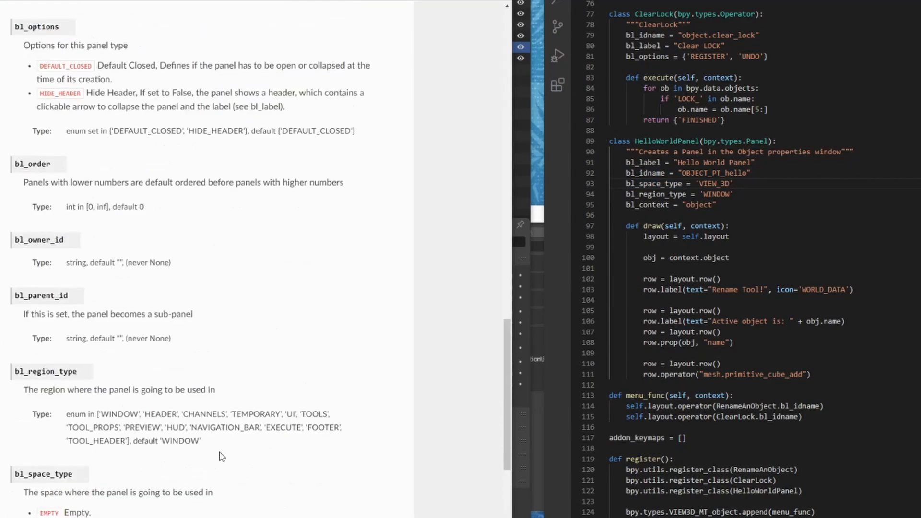
{"action": "mouse_move", "coordinate": [538, 197]}
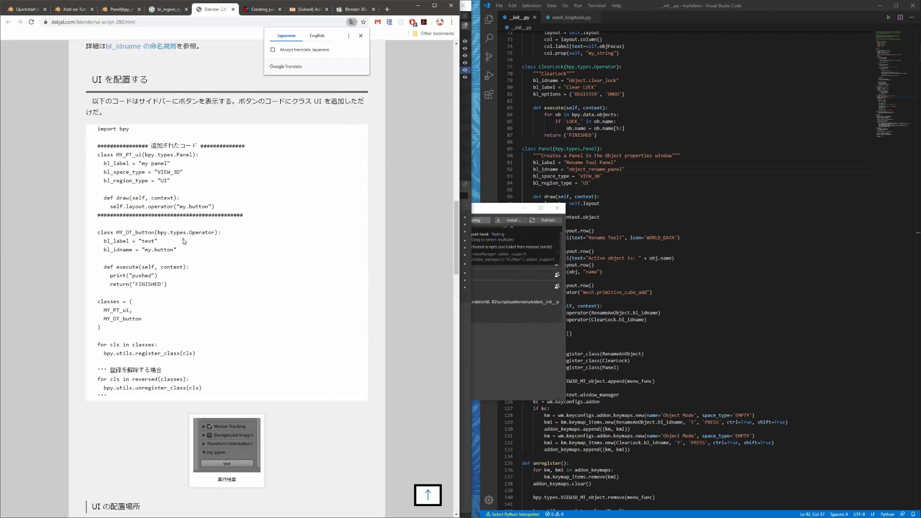
{"action": "mouse_move", "coordinate": [144, 229]}
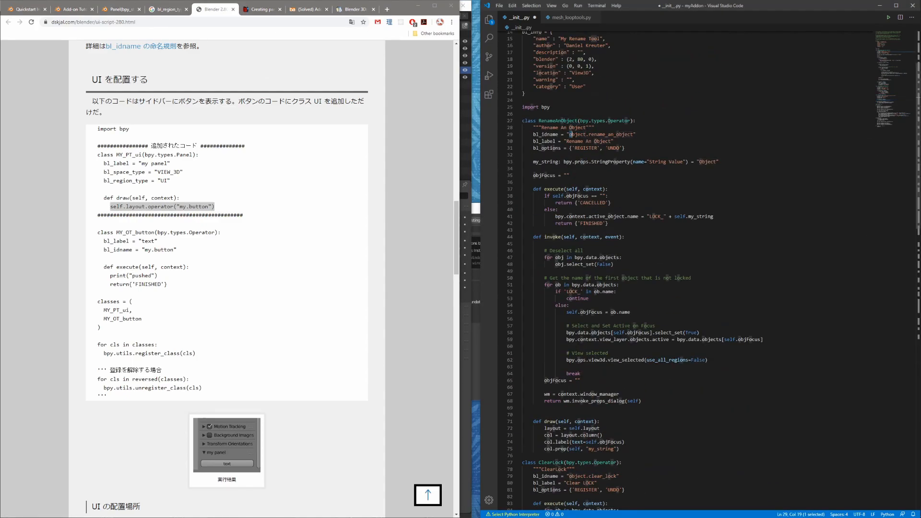
Step: Scroll down through the Rename Tool Panel code
{"action": "scroll", "scroll_direction": "down", "scroll_amount": 3}
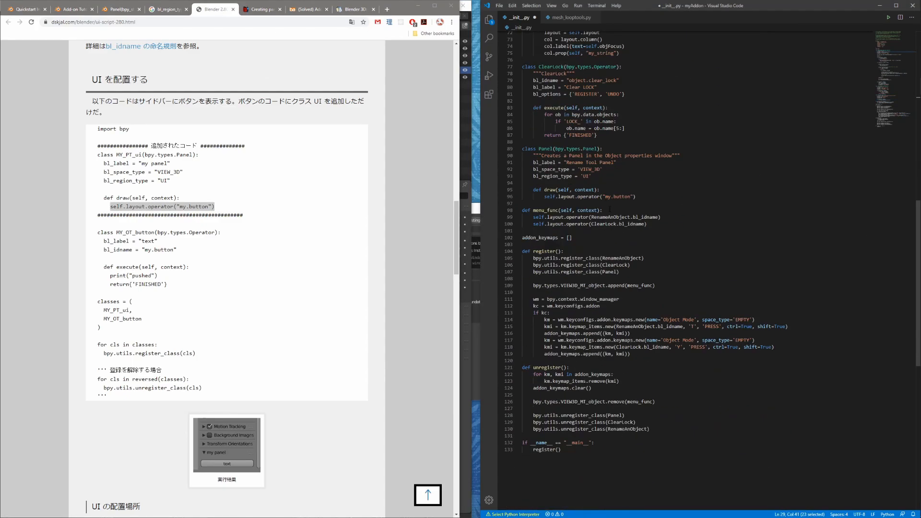
{"action": "scroll", "scroll_direction": "down", "scroll_amount": 3}
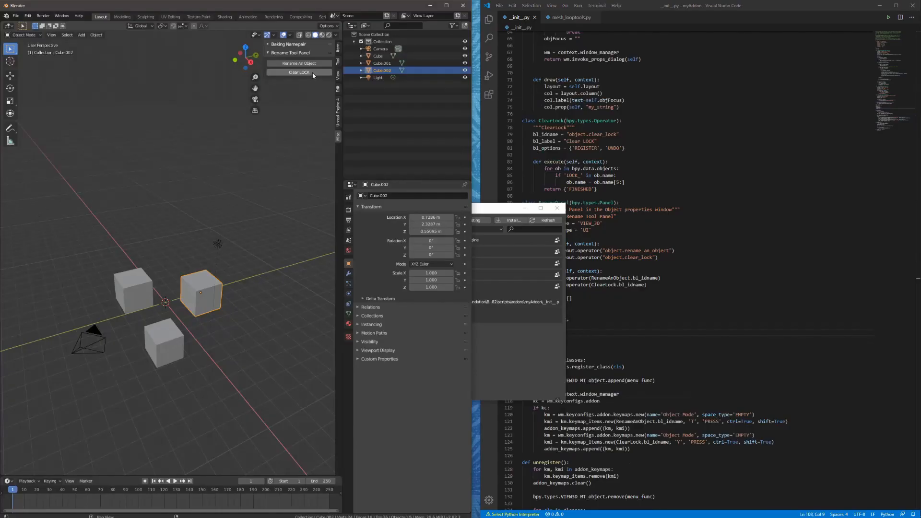
Step: Rename the next unlocked object, the cube, with the LOCK_ prefix
{"action": "left_click", "coordinate": [299, 63]}
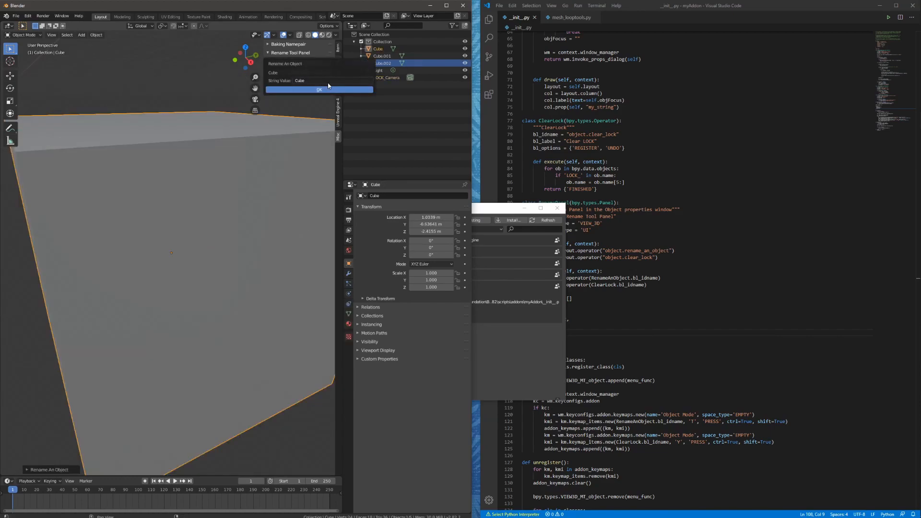
{"action": "left_click", "coordinate": [318, 89]}
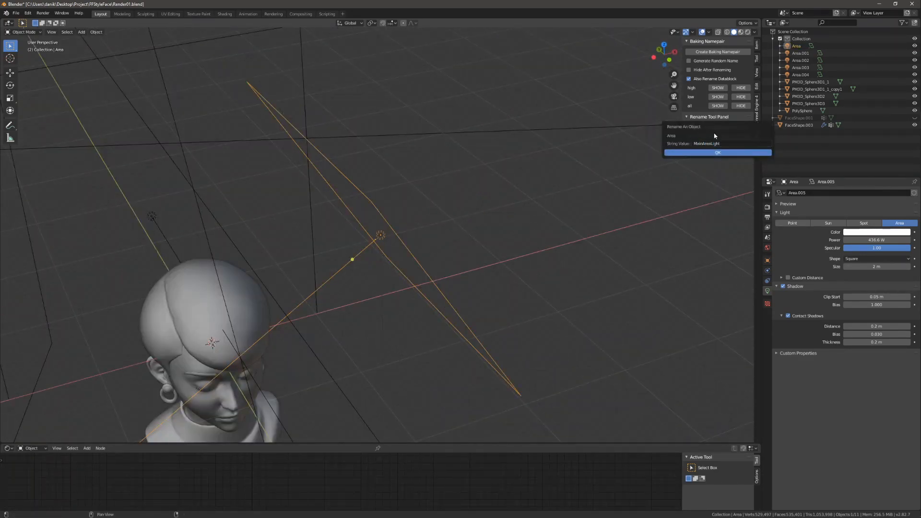
Step: Confirm renaming the area light with the LOCK_ prefix
{"action": "left_click", "coordinate": [717, 152]}
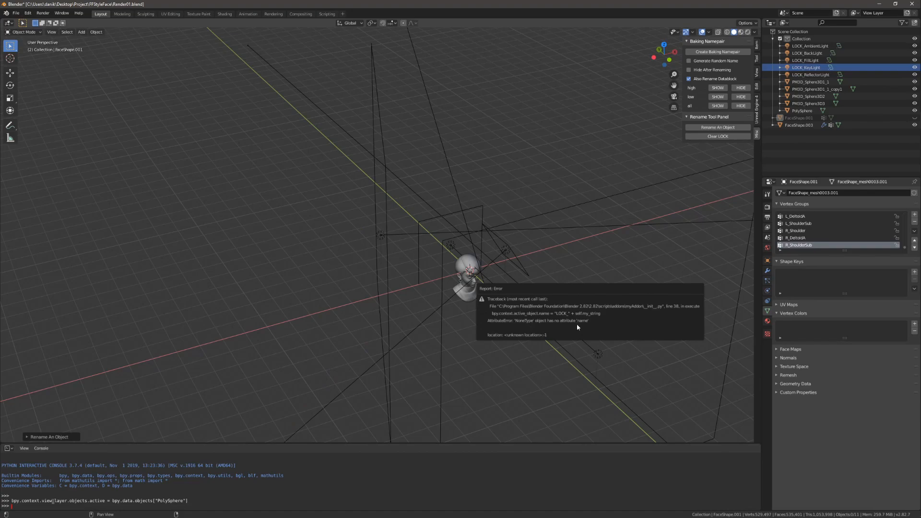
{"action": "mouse_move", "coordinate": [527, 321]}
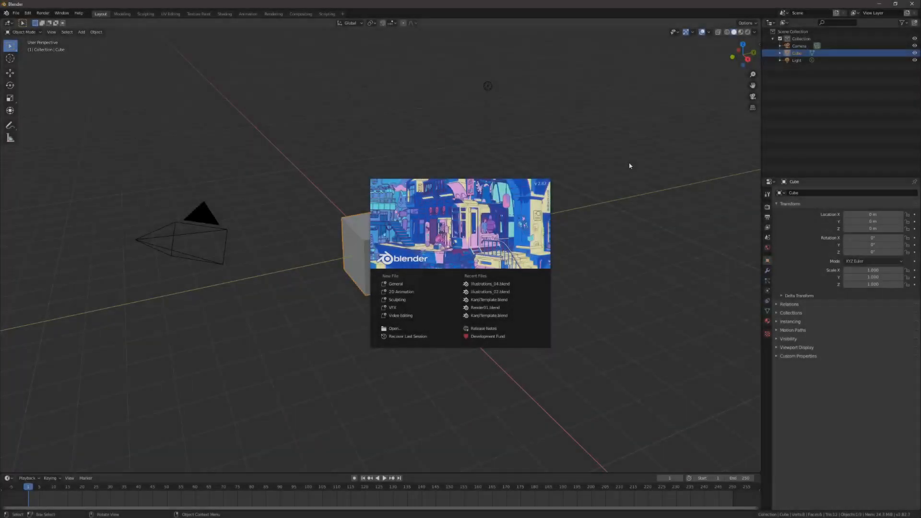
Step: Verify in Preferences > Add-ons, searching 'ren', that My Rename Tool is enabled
{"action": "left_click", "coordinate": [327, 295]}
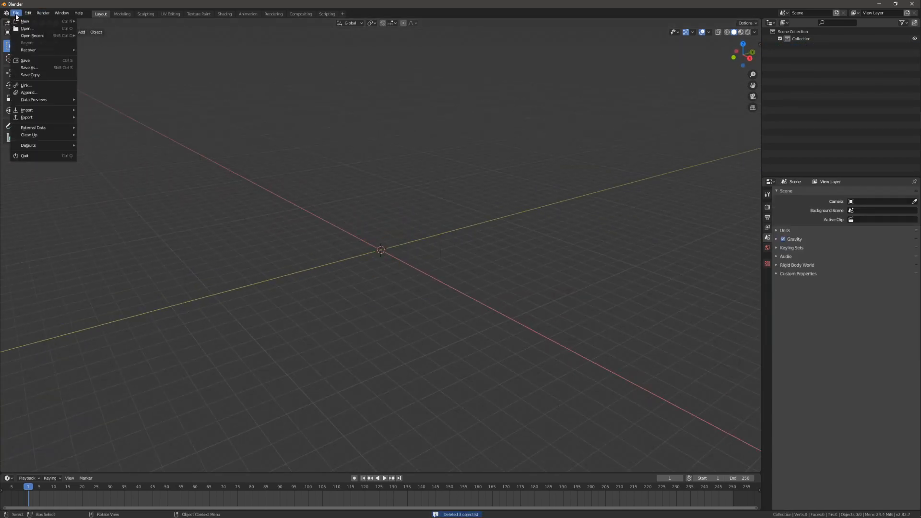
{"action": "left_click", "coordinate": [28, 13]}
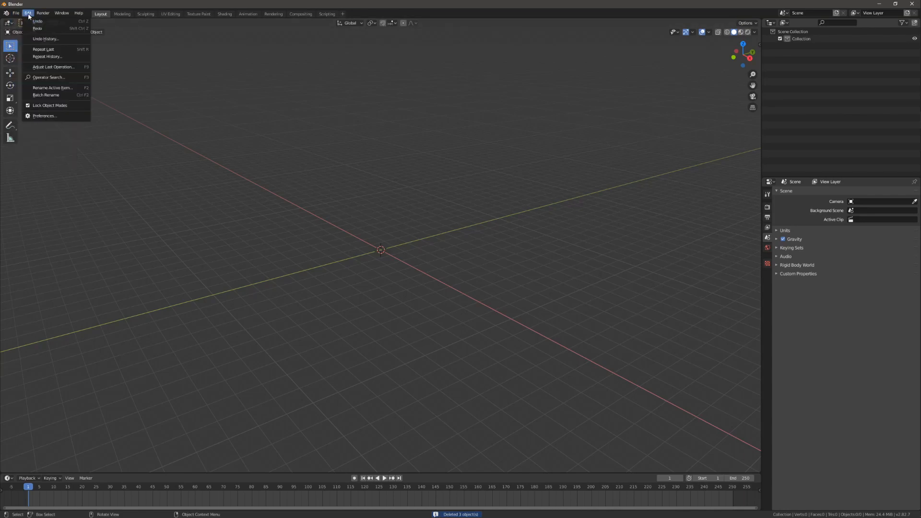
{"action": "left_click", "coordinate": [44, 115]}
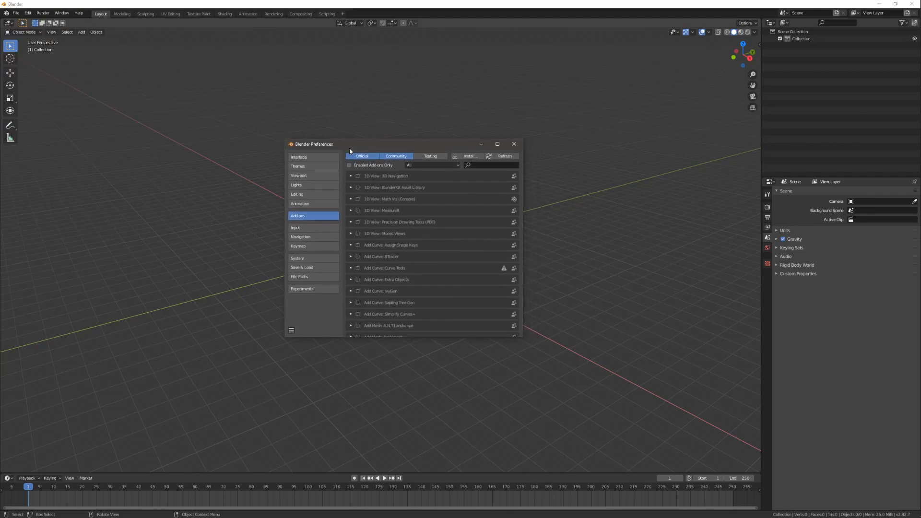
{"action": "left_click", "coordinate": [492, 165]}
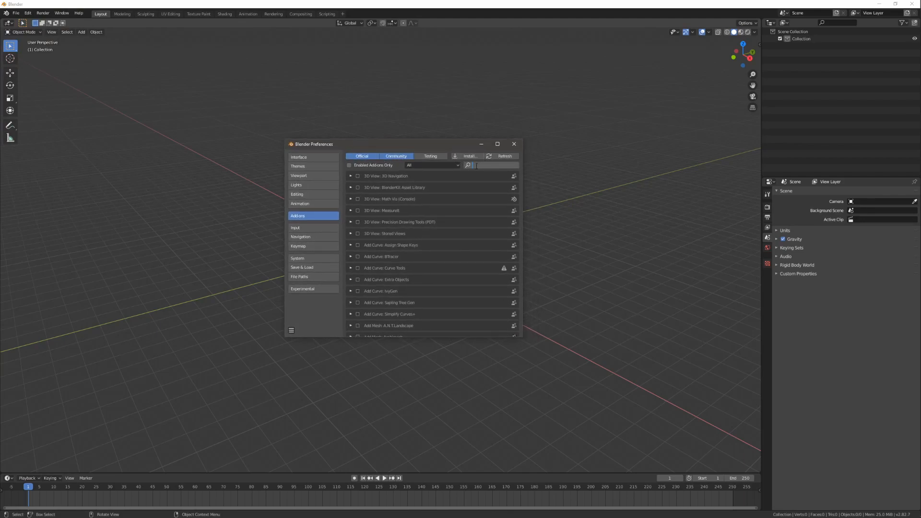
{"action": "type", "text": "ren"}
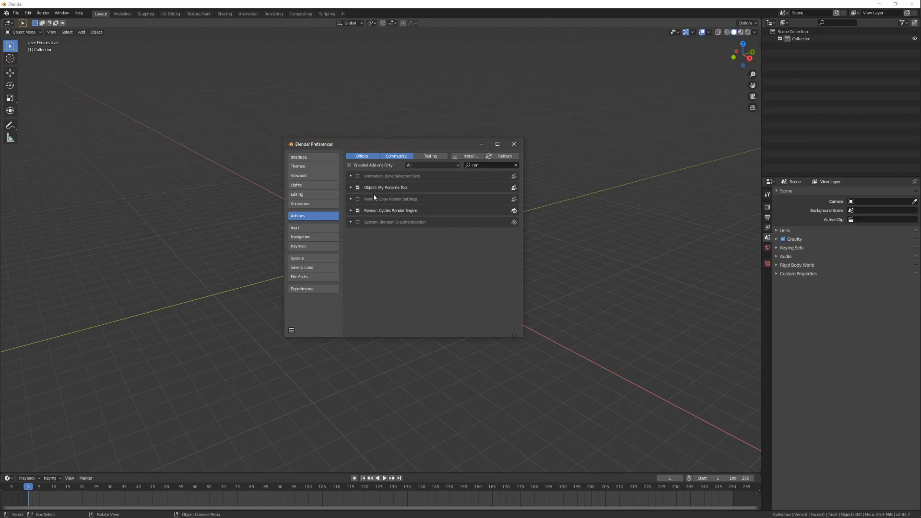
{"action": "left_click", "coordinate": [350, 188]}
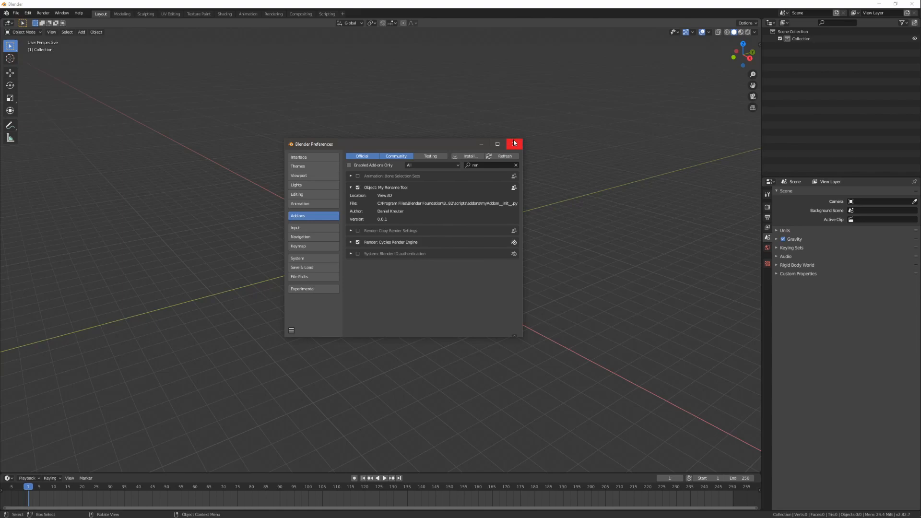
{"action": "left_click", "coordinate": [514, 144]}
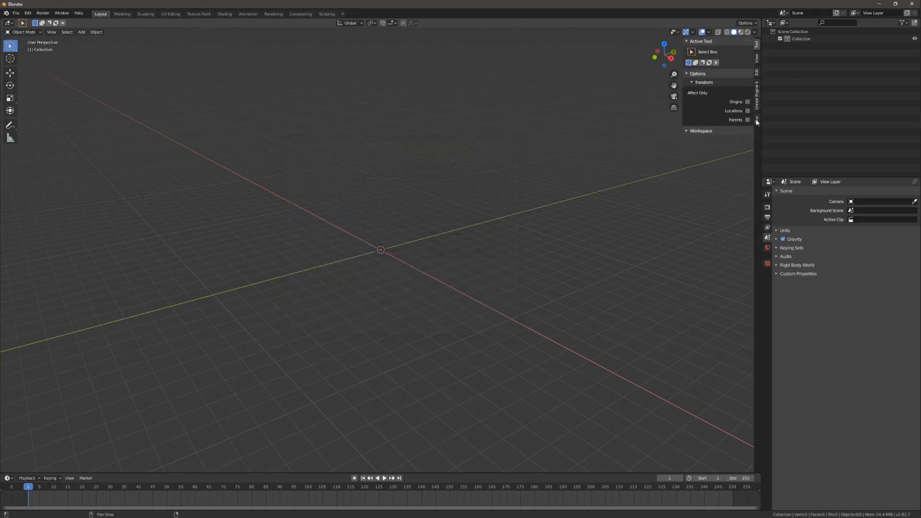
Step: Show the Rename Tool Panel, add meshes and position the cubes
{"action": "left_click", "coordinate": [756, 117]}
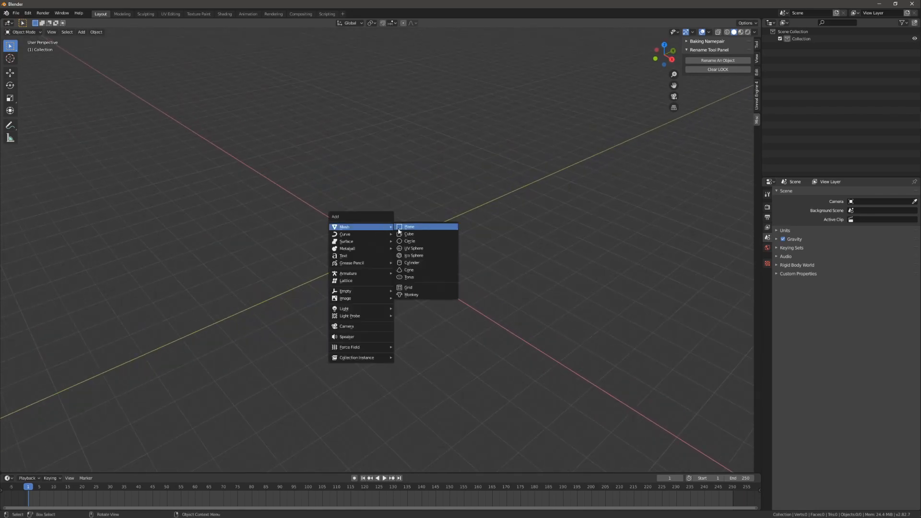
{"action": "left_click", "coordinate": [409, 227]}
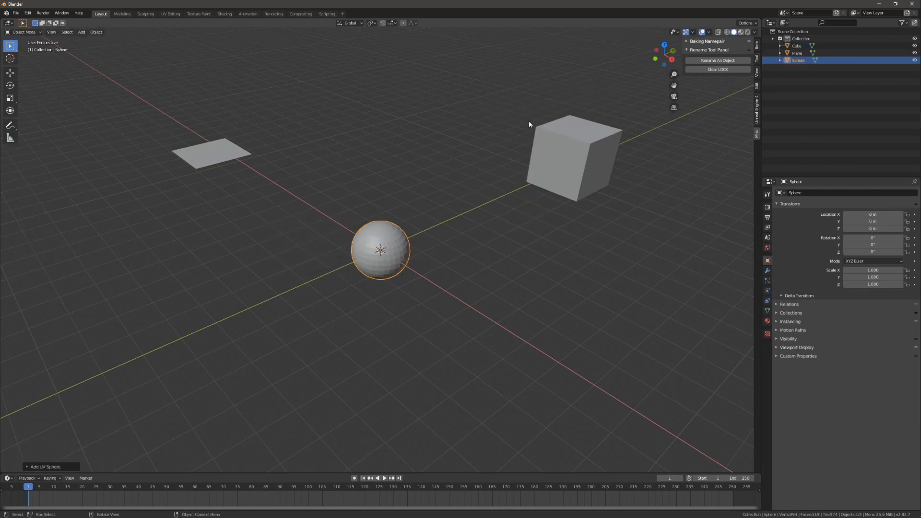
{"action": "left_click", "coordinate": [575, 159]}
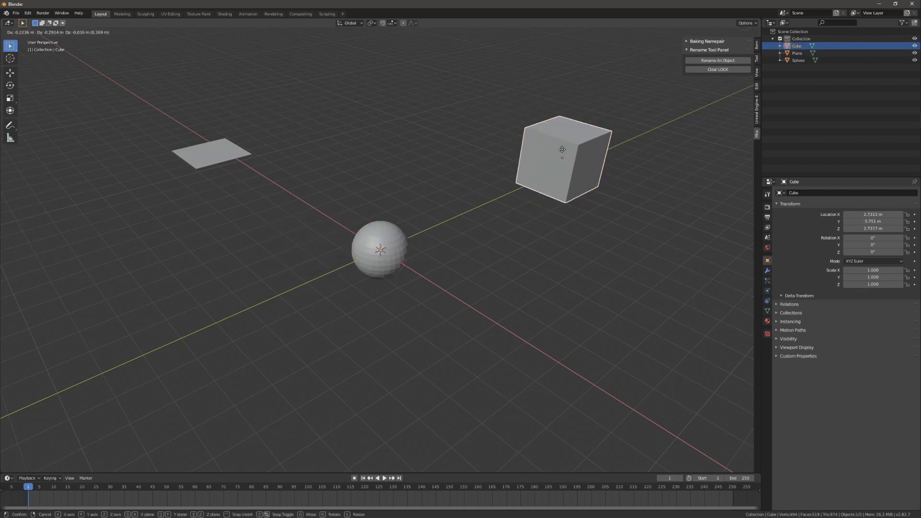
{"action": "left_click", "coordinate": [292, 212]}
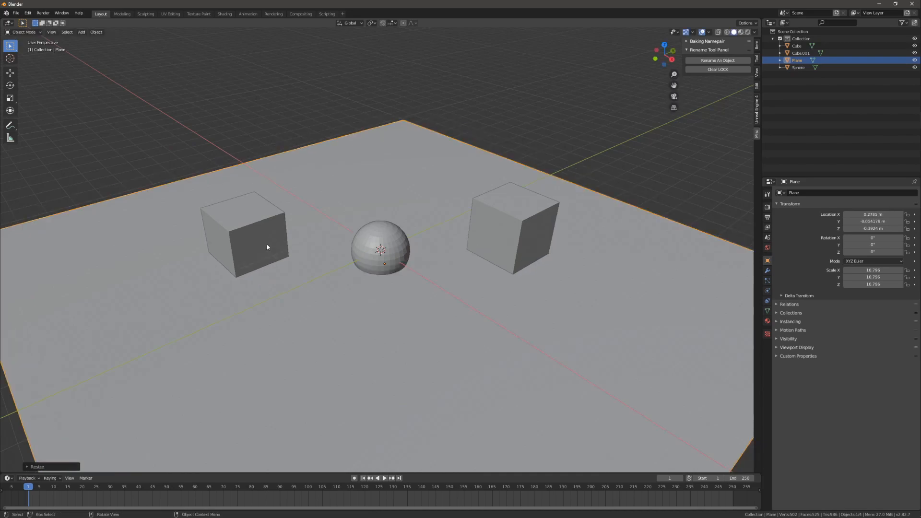
{"action": "left_click", "coordinate": [501, 214]}
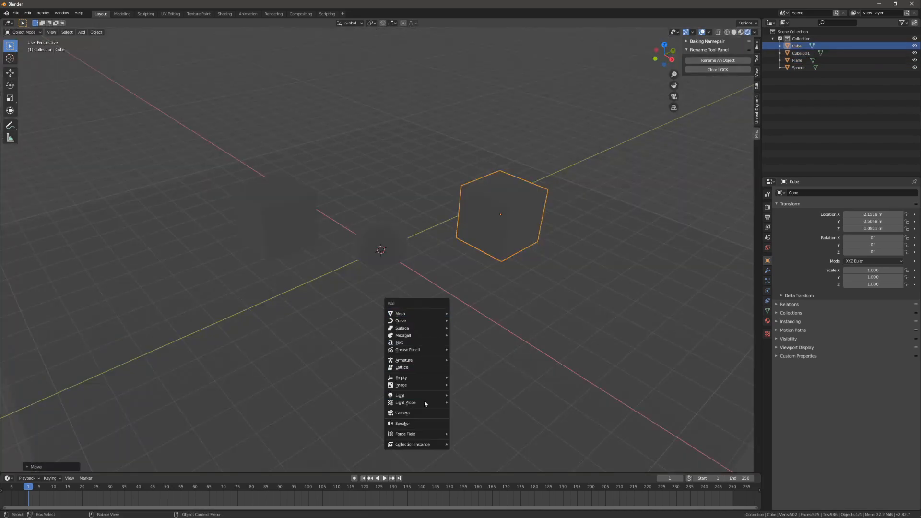
Step: Add an area light, colour the ground plane green, and select the light
{"action": "left_click", "coordinate": [399, 395]}
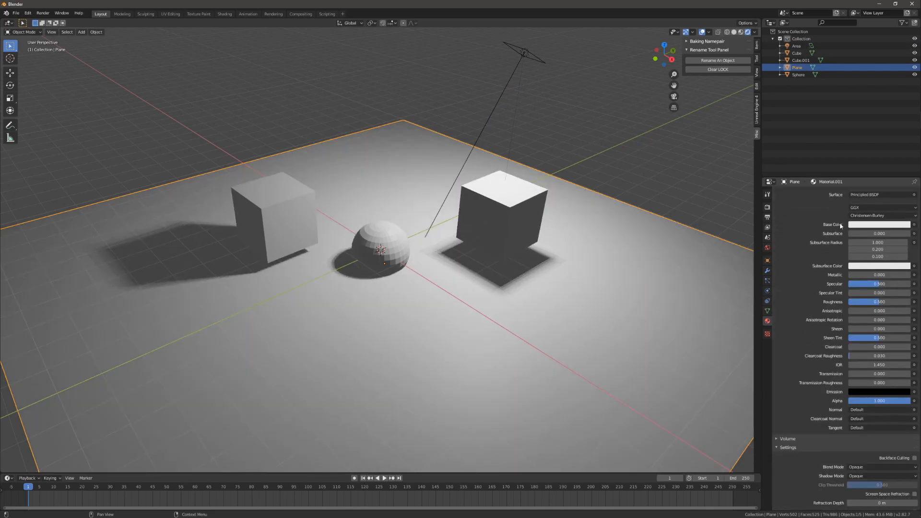
{"action": "left_click", "coordinate": [879, 224]}
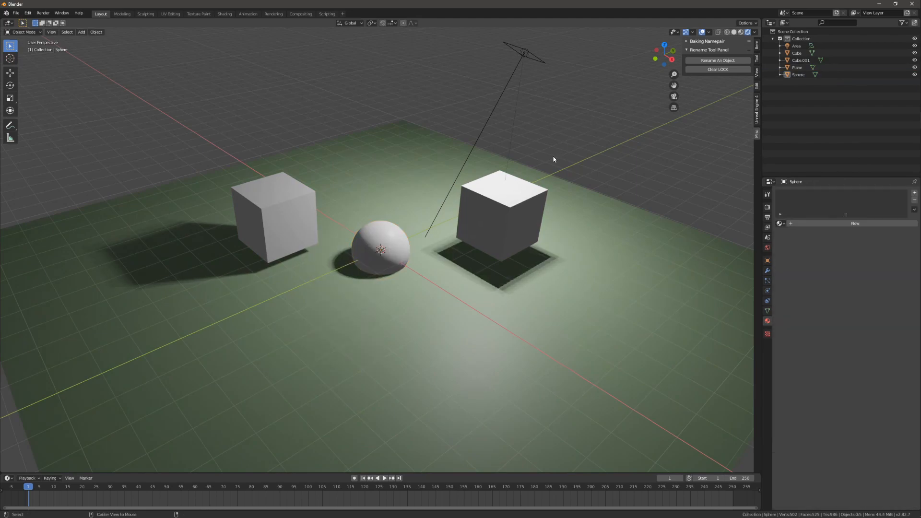
{"action": "left_click", "coordinate": [717, 60]}
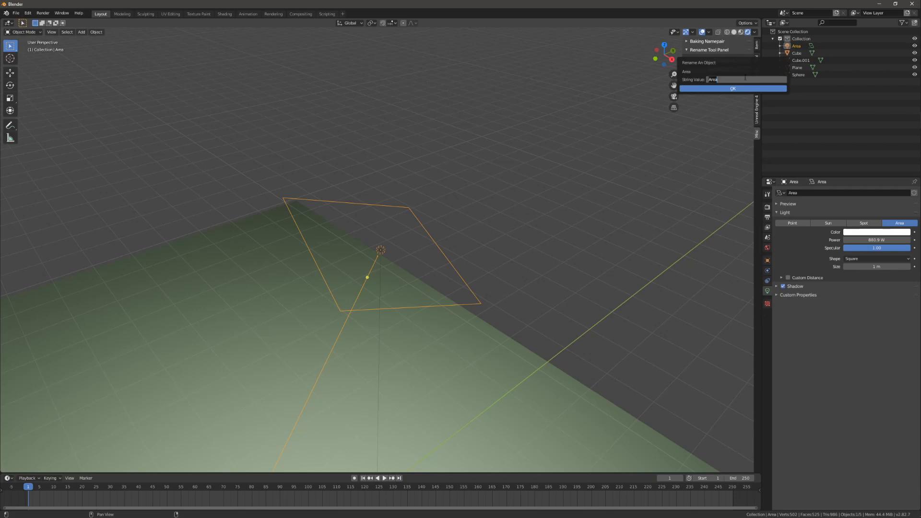
Step: Rename the light to LOCK_Light and Cube.001 to LOCK_Cube2
{"action": "type", "text": "Light"}
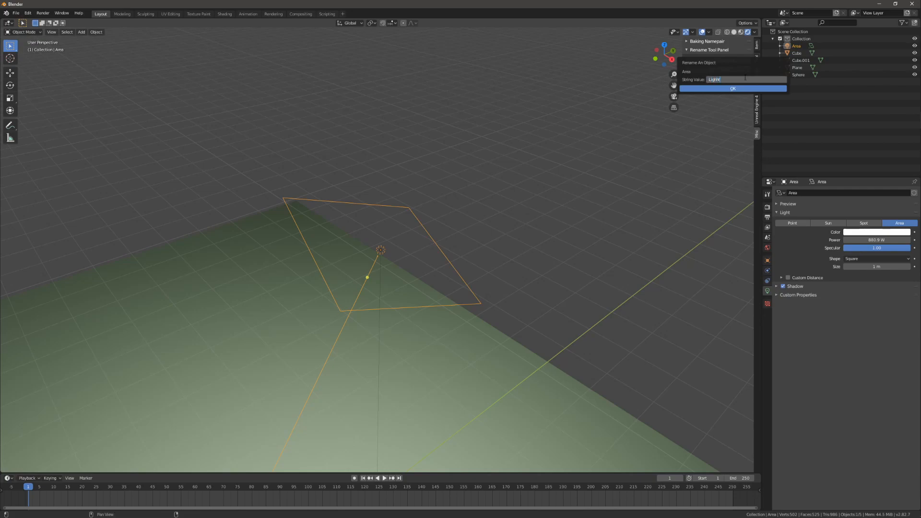
{"action": "left_click", "coordinate": [732, 89]}
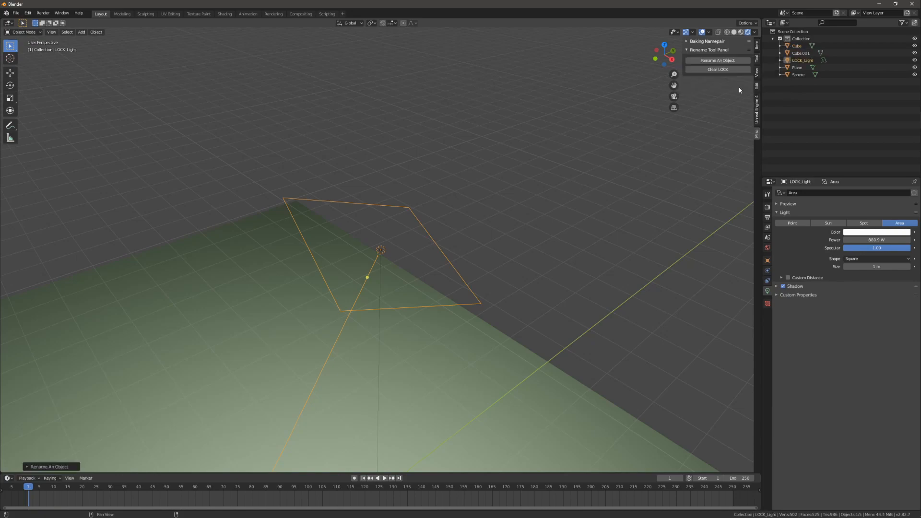
{"action": "left_click", "coordinate": [717, 60]}
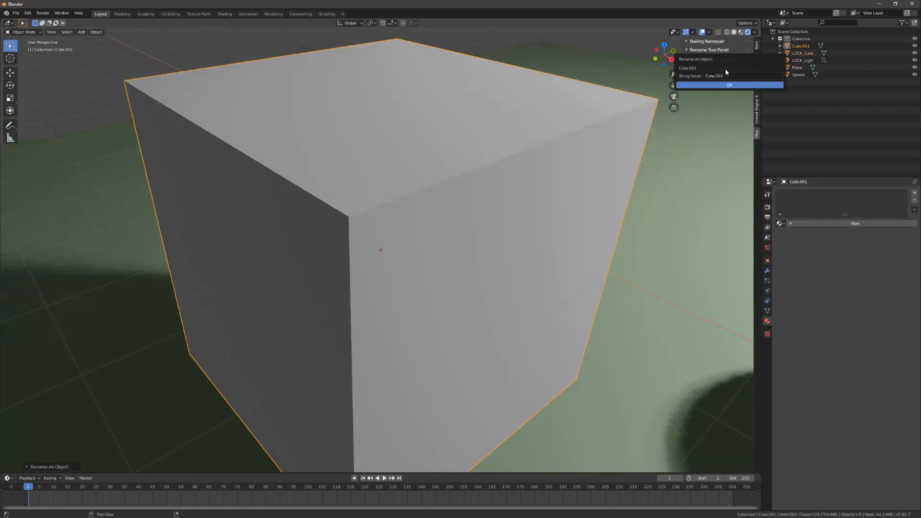
{"action": "type", "text": "Cube2"}
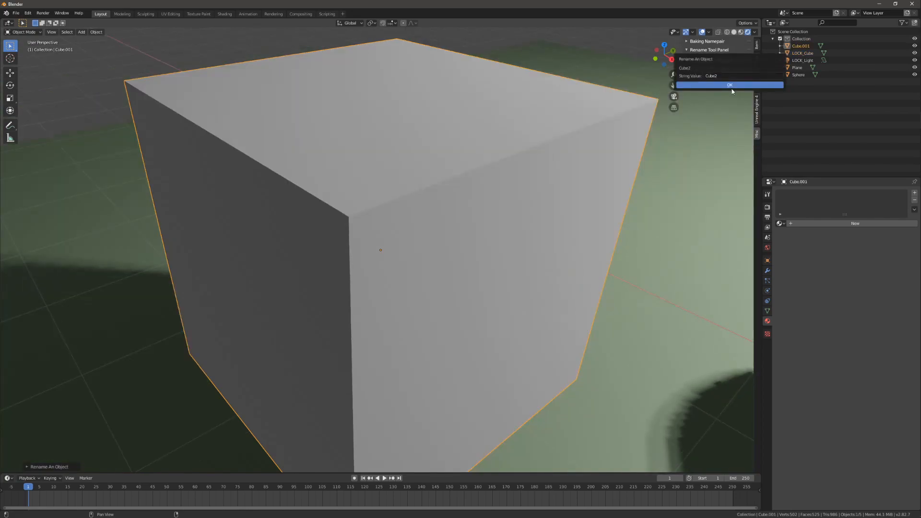
{"action": "left_click", "coordinate": [730, 84]}
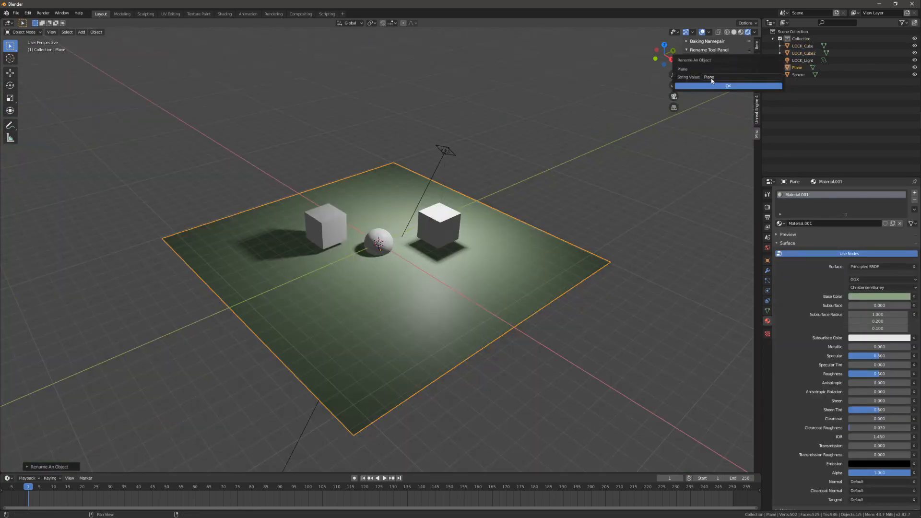
Step: Rename the plane to LOCK_Ground and the sphere to LOCK_Ball, then clear every LOCK_ prefix
{"action": "type", "text": "Ground"}
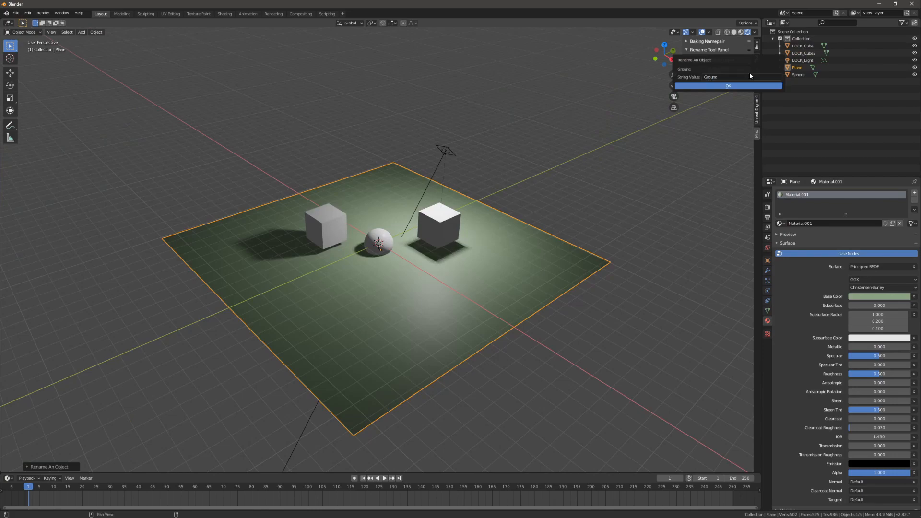
{"action": "left_click", "coordinate": [728, 86]}
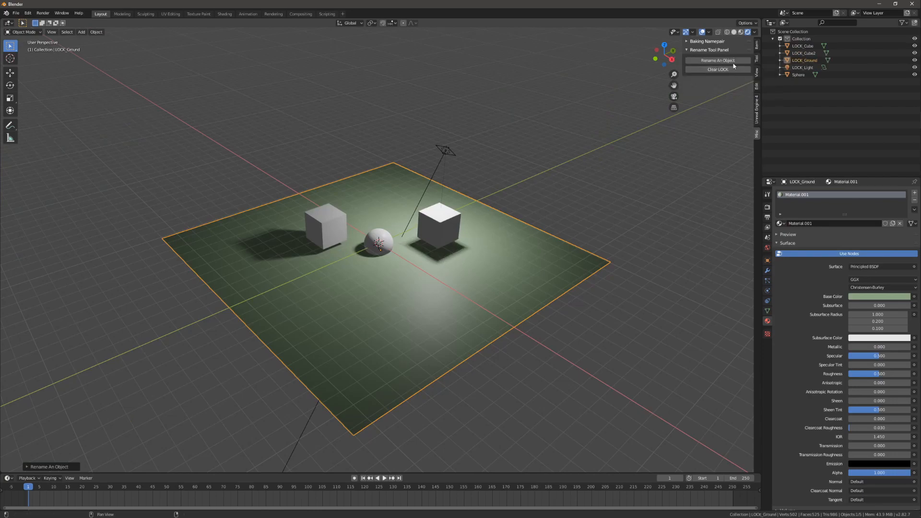
{"action": "left_click", "coordinate": [716, 60]}
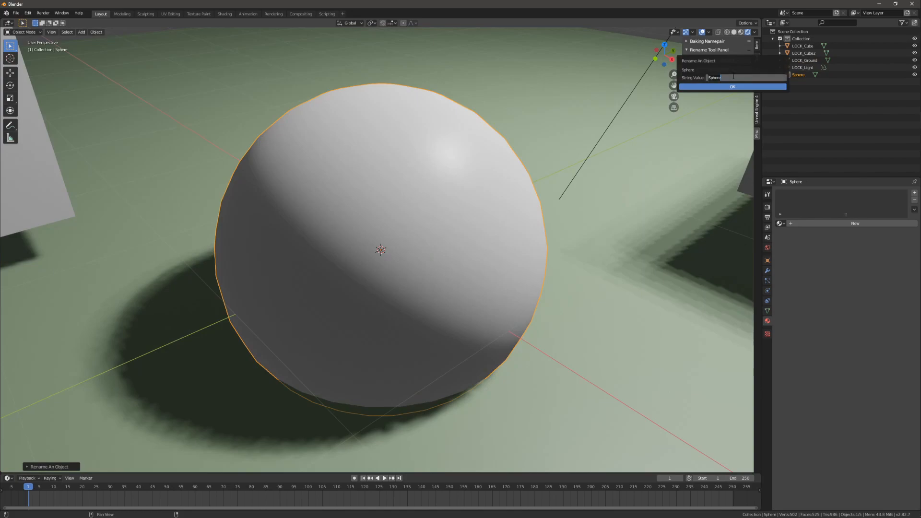
{"action": "left_click", "coordinate": [732, 87]}
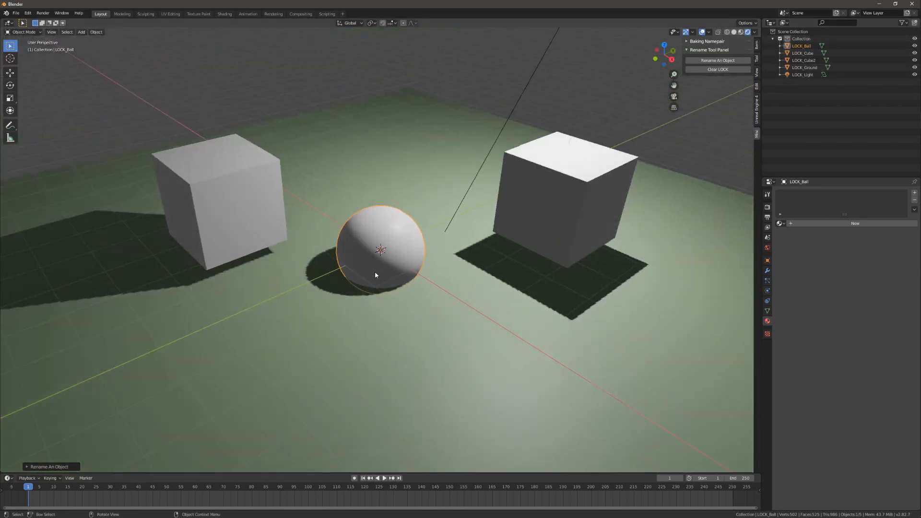
{"action": "left_click", "coordinate": [717, 69]}
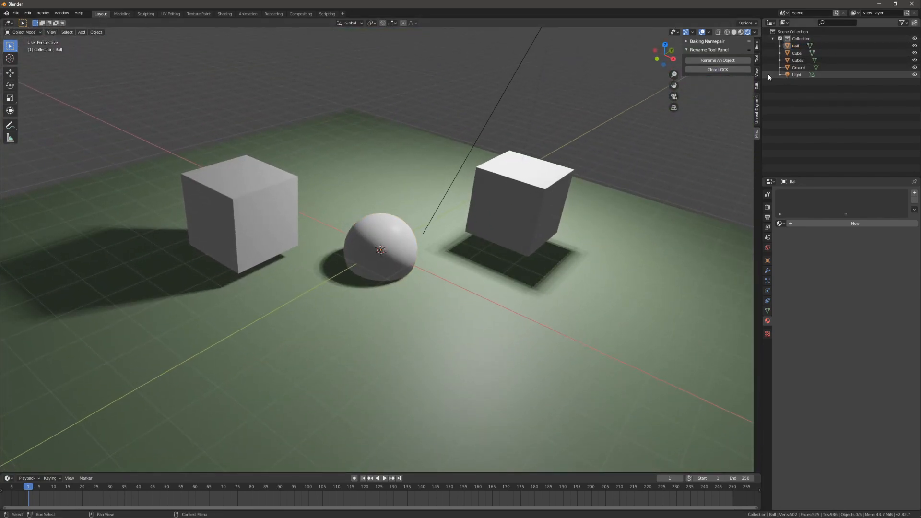